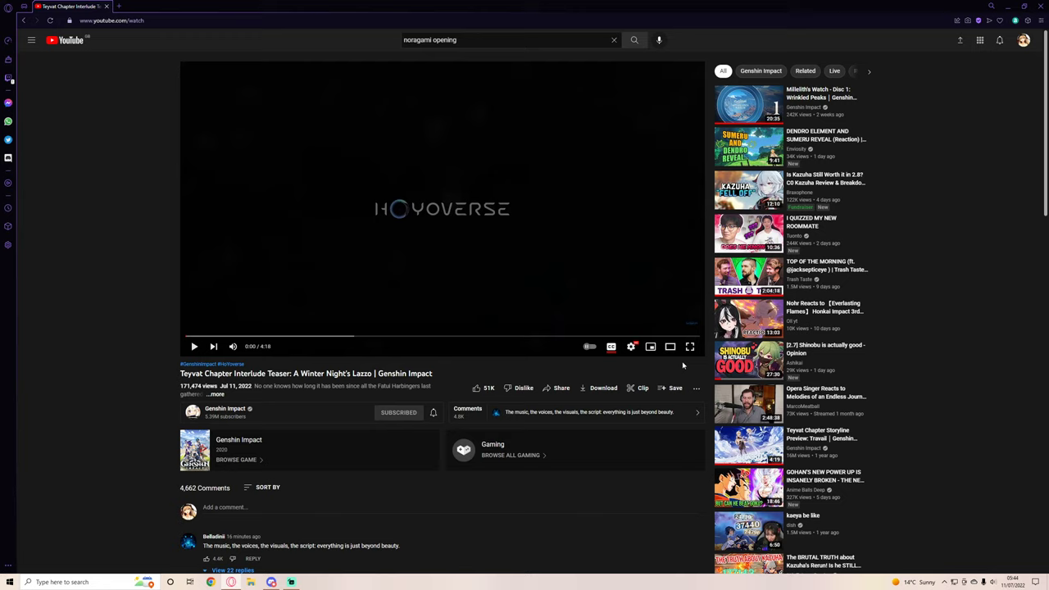
- Type 'noragami opening', then play the Winter Night's Lazzo teaser full screen at 1080p
click(689, 345)
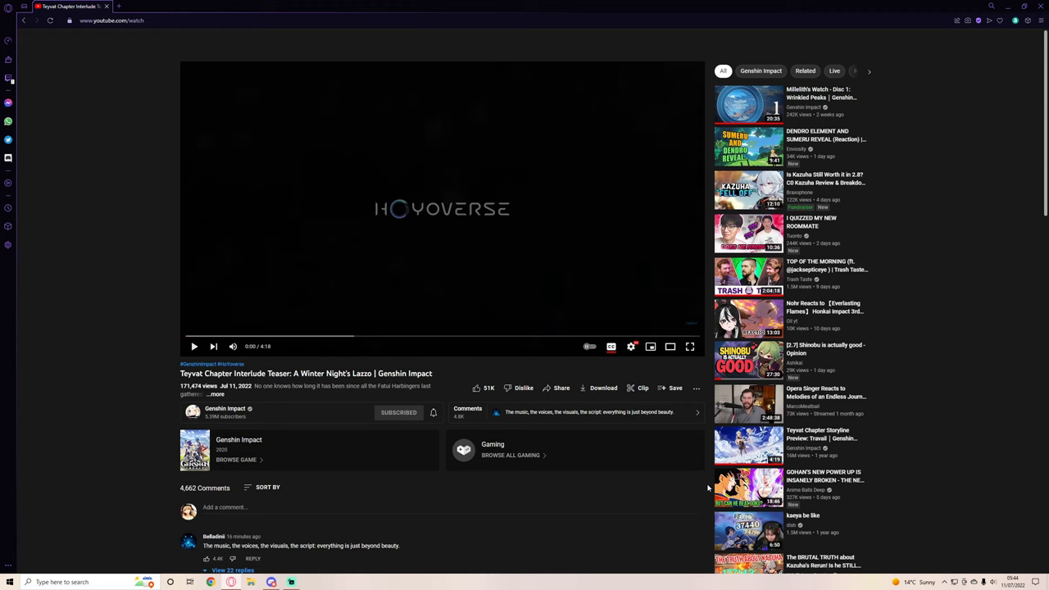
text(noragami opening)
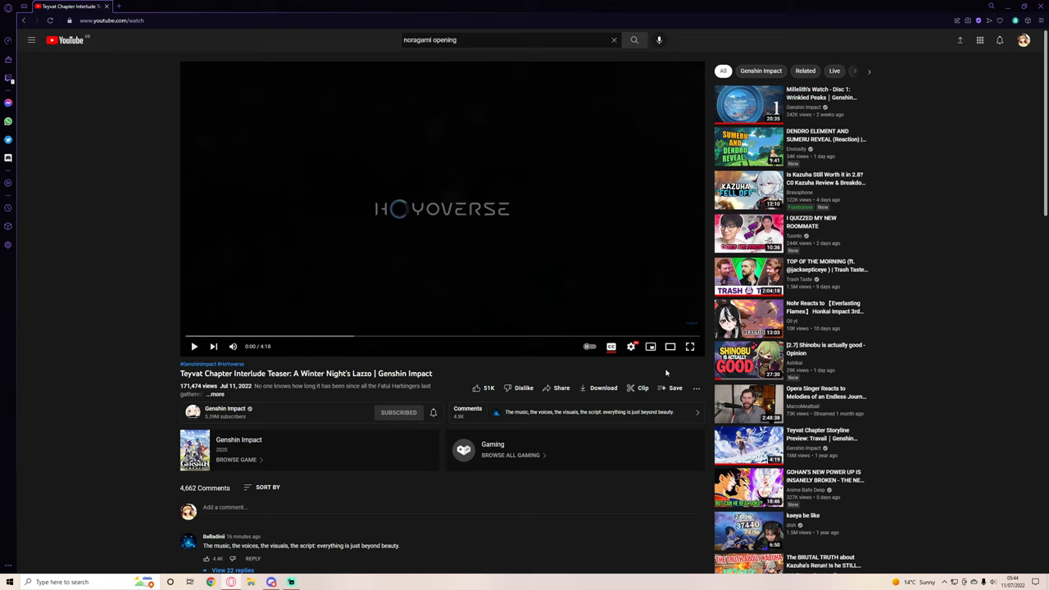
mouse_move(697, 438)
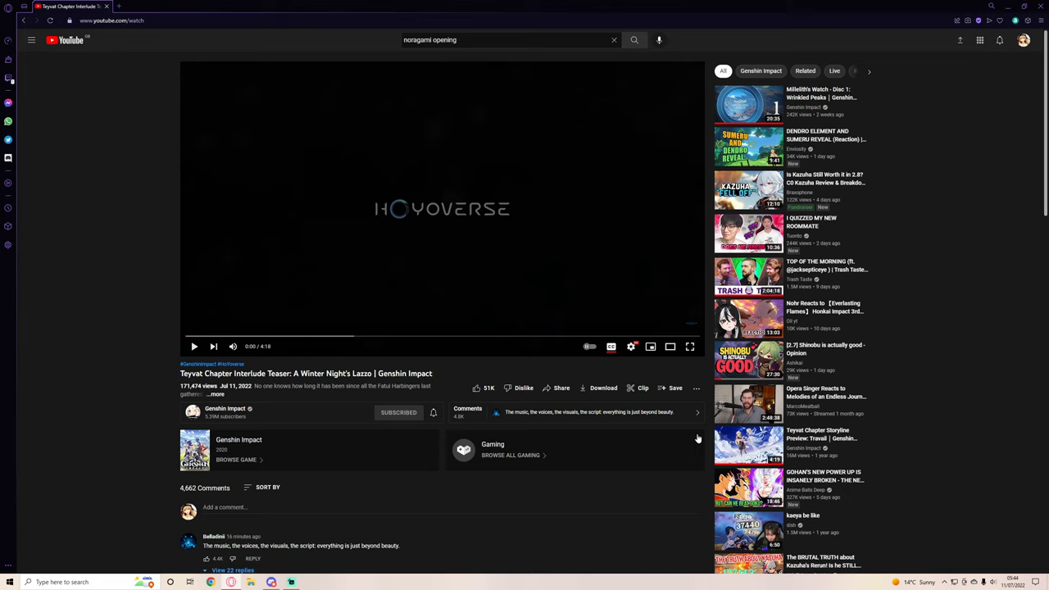
mouse_move(579, 458)
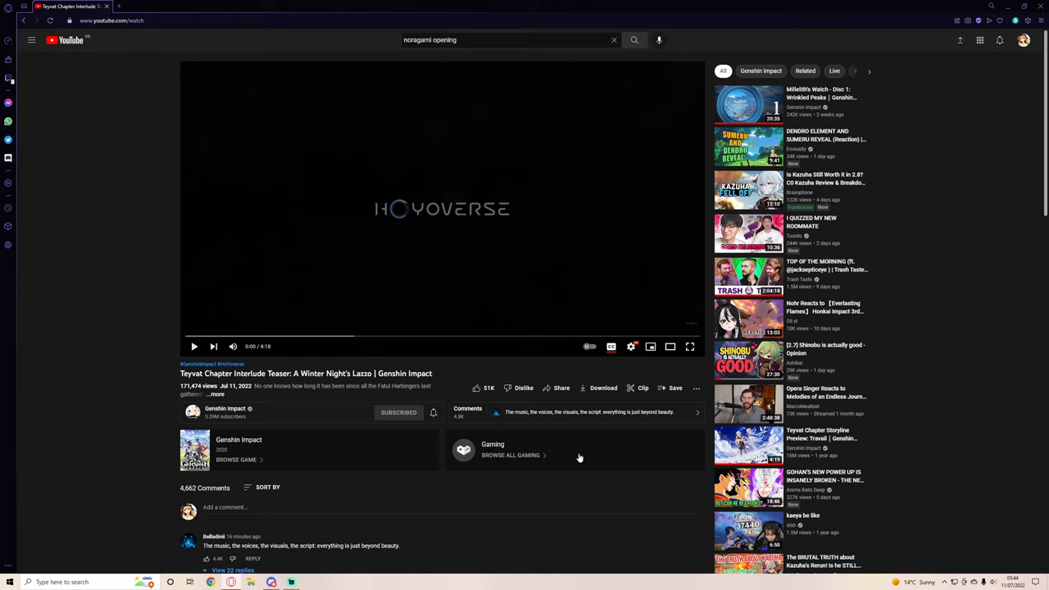
scroll(down, 3)
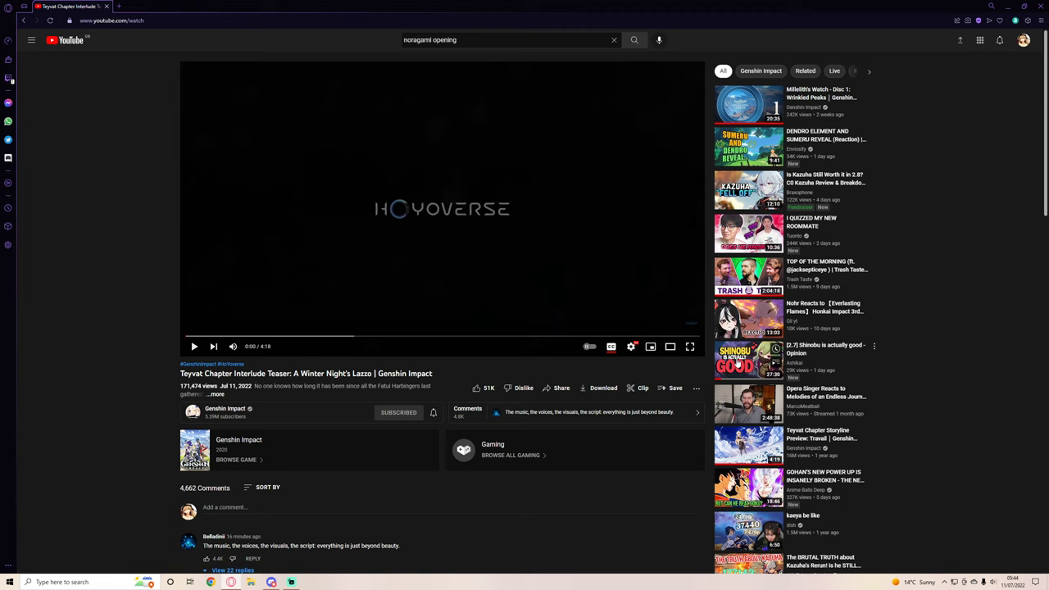
mouse_move(42, 484)
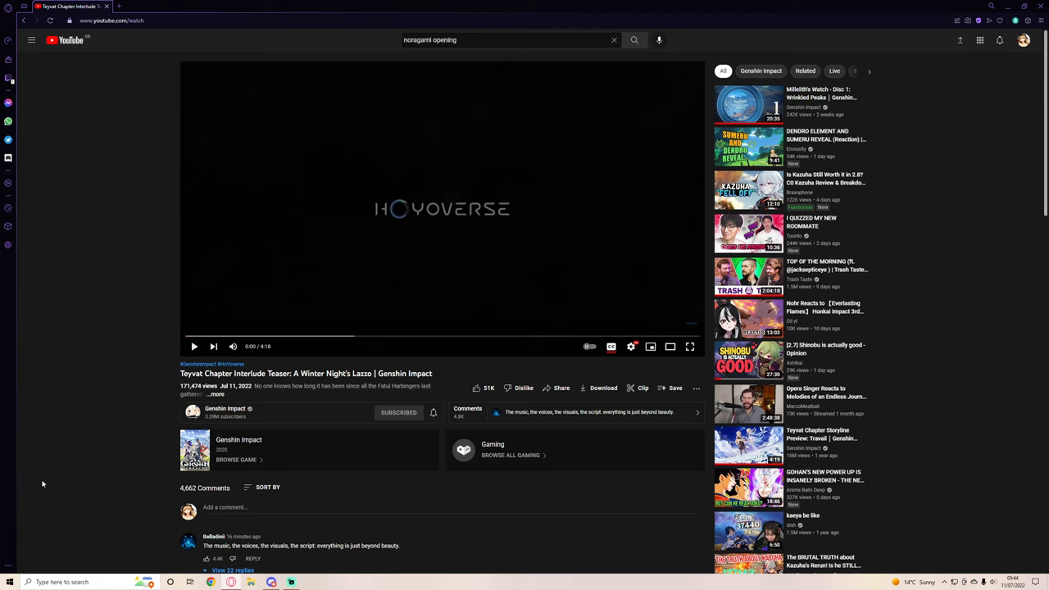
mouse_move(690, 346)
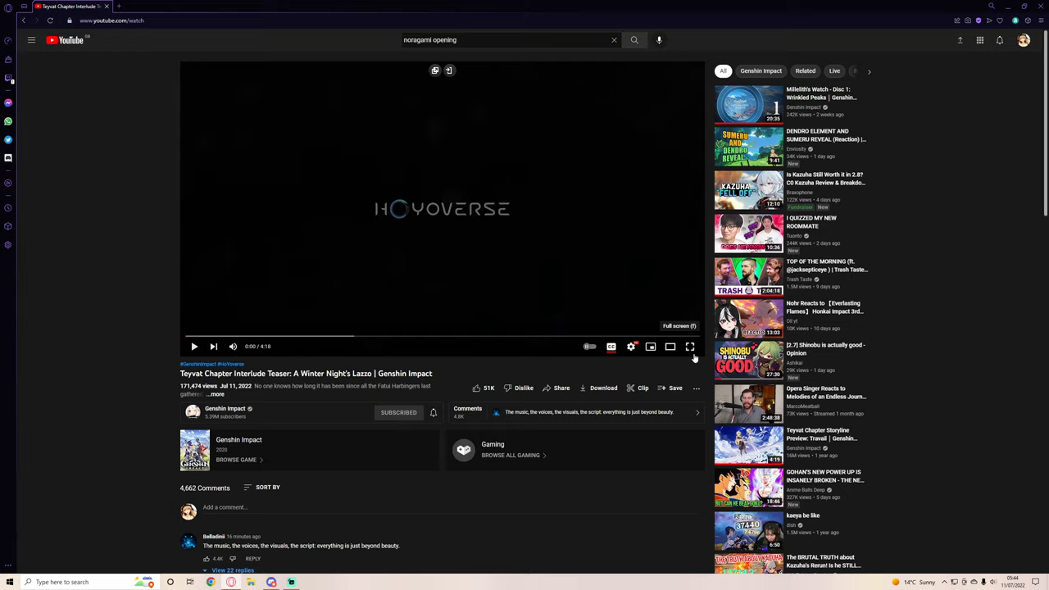
click(631, 346)
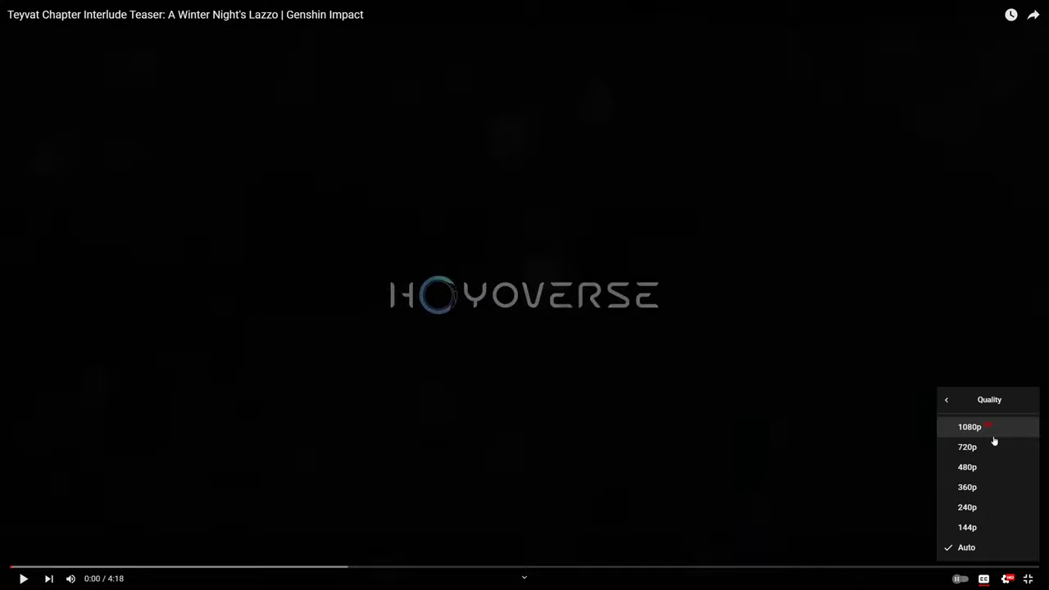
click(969, 426)
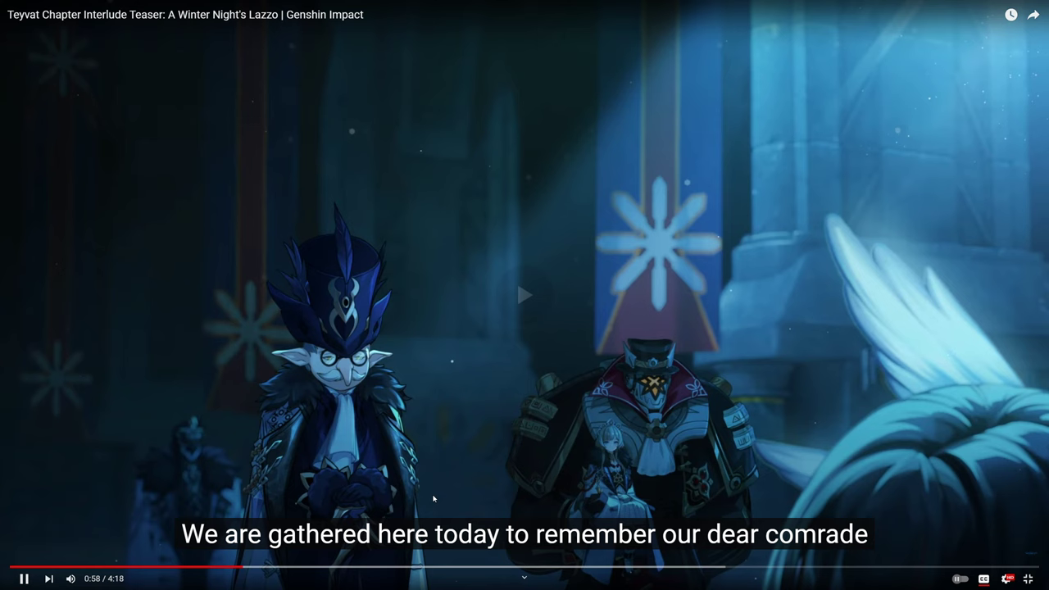
- Pause the teaser at 0:59 on the funeral gathering scene
click(24, 578)
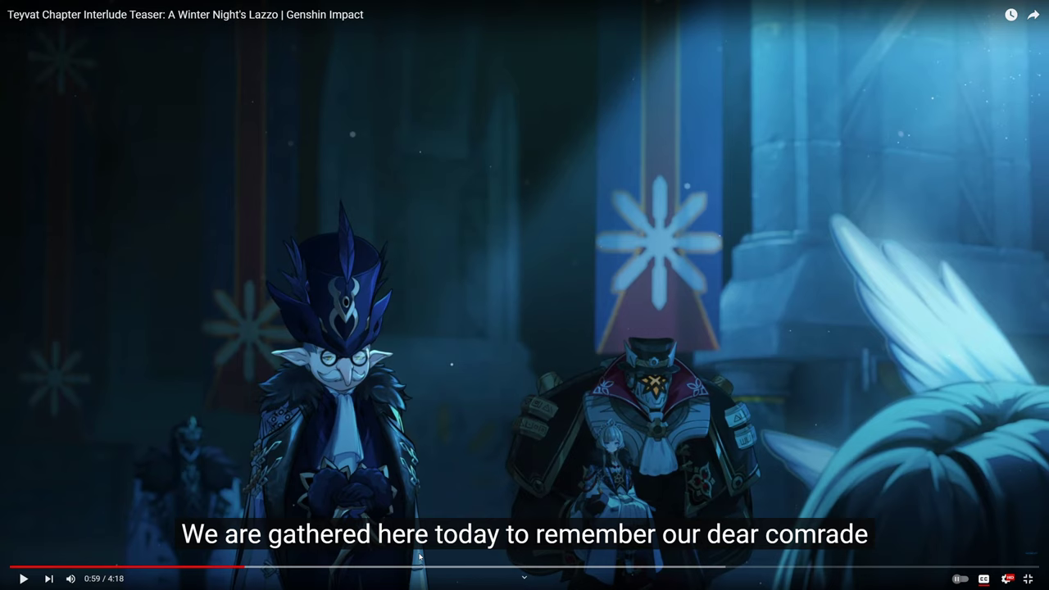
mouse_move(638, 450)
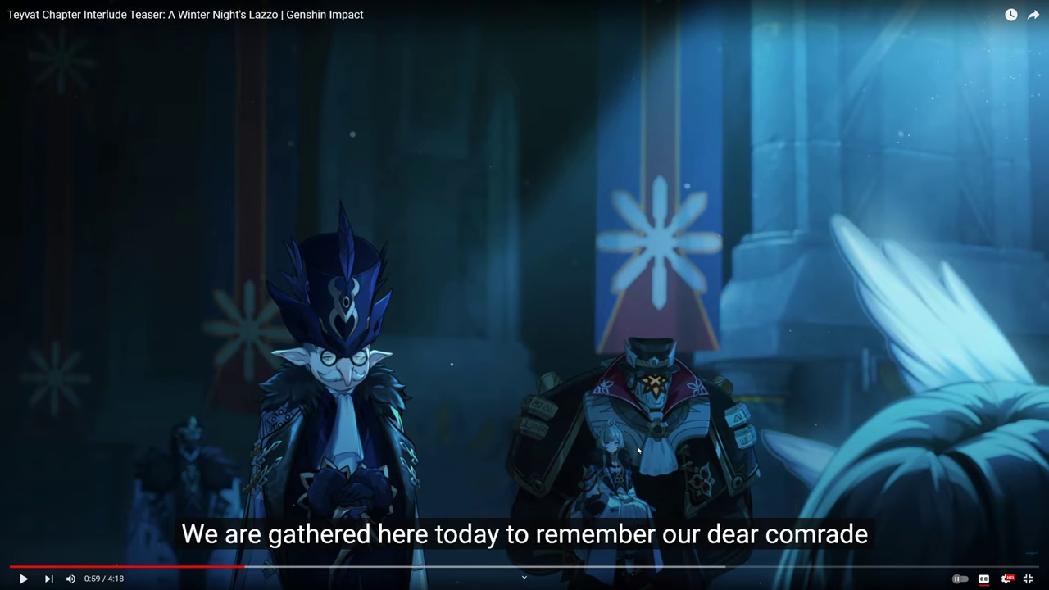
mouse_move(693, 411)
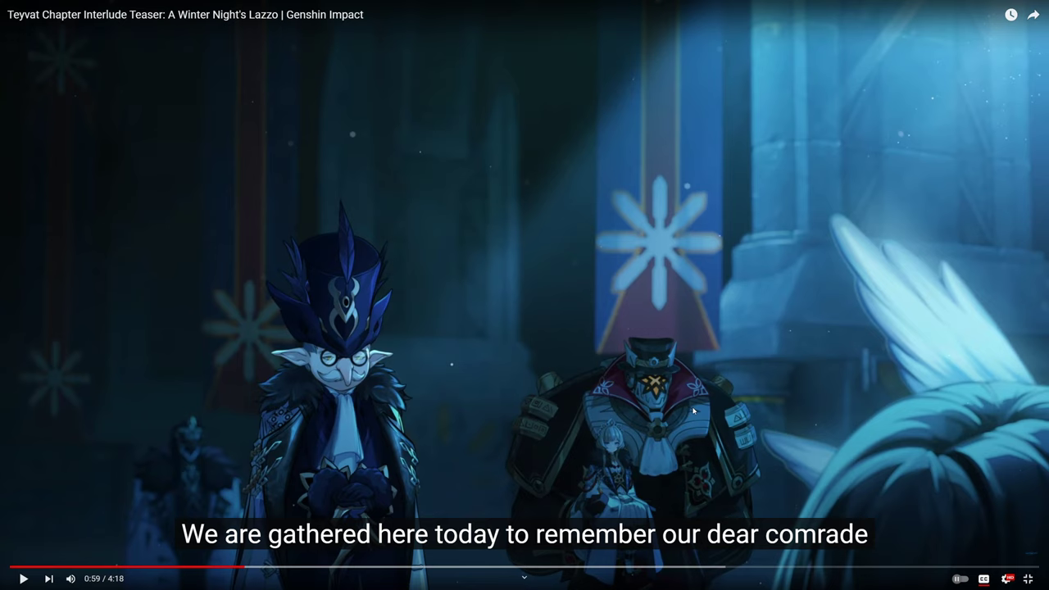
mouse_move(622, 460)
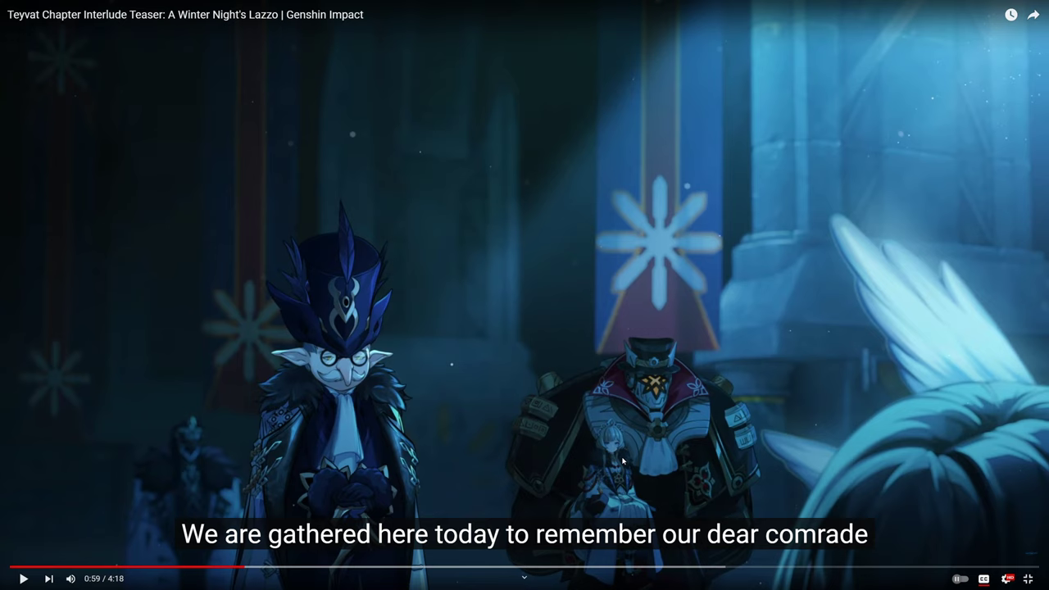
mouse_move(639, 405)
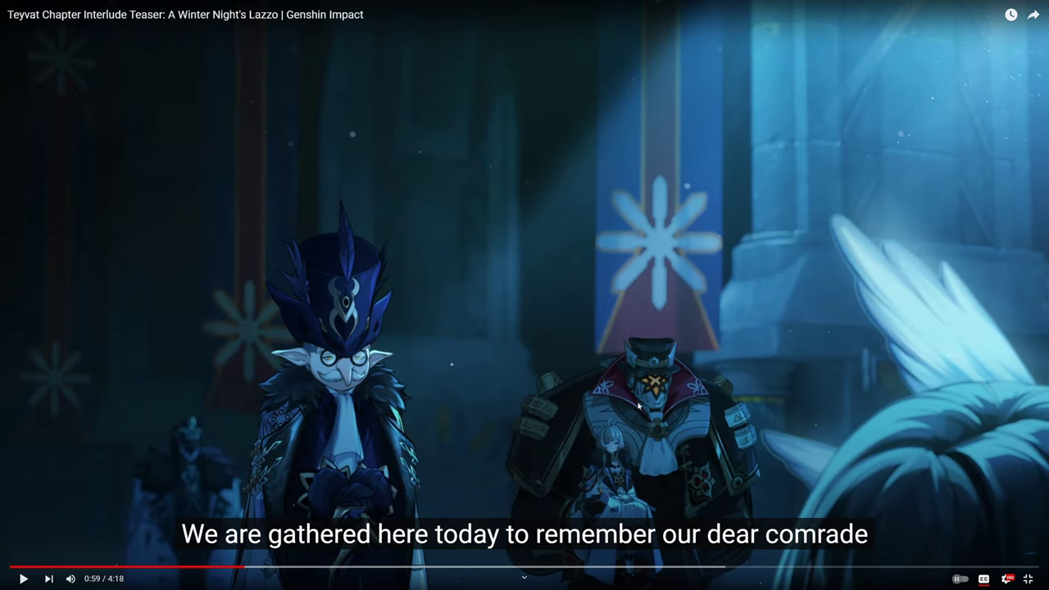
mouse_move(516, 404)
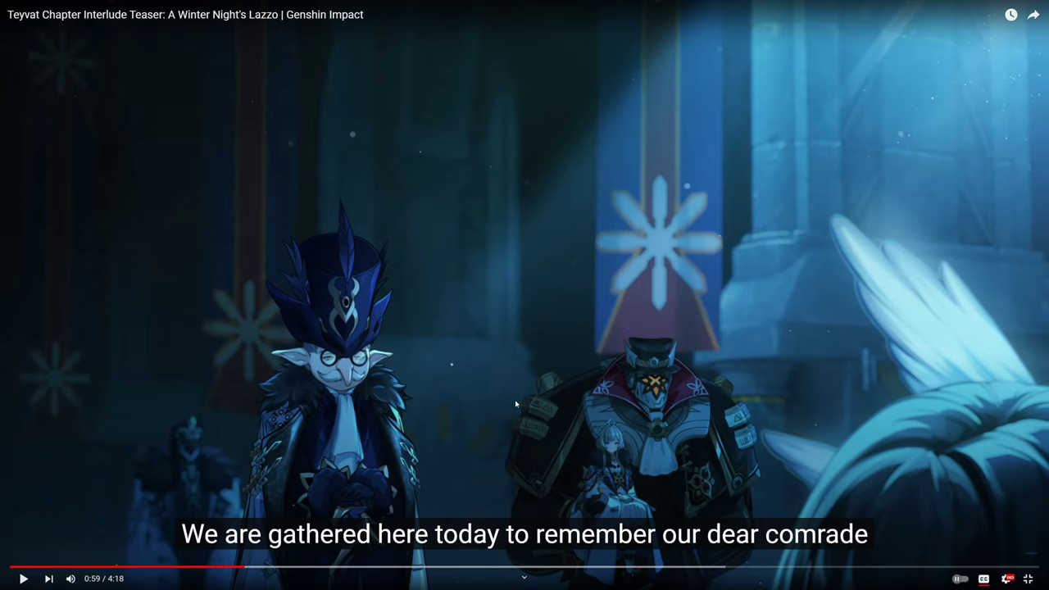
mouse_move(334, 506)
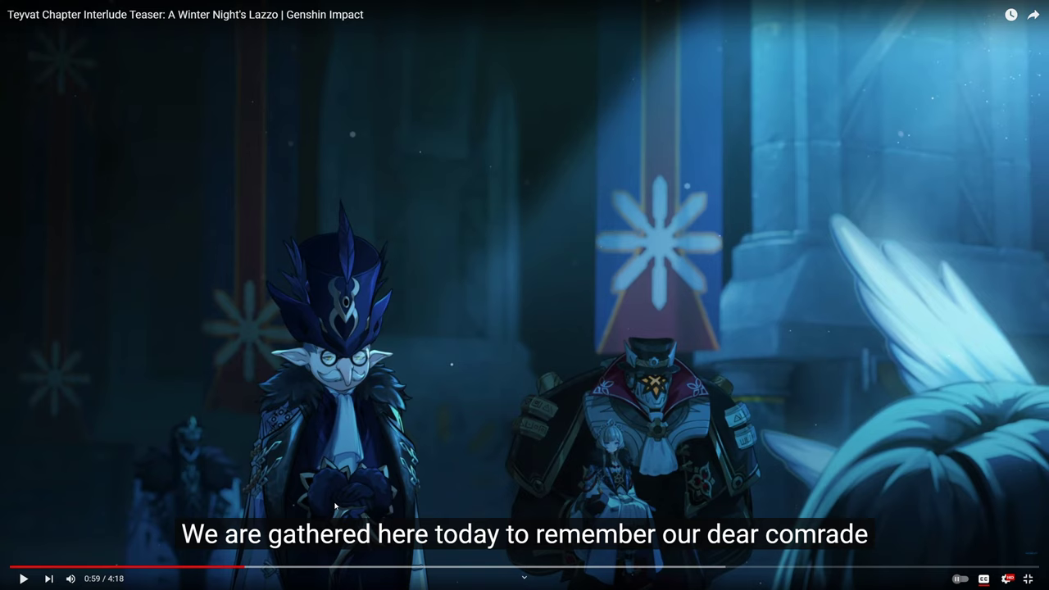
mouse_move(420, 395)
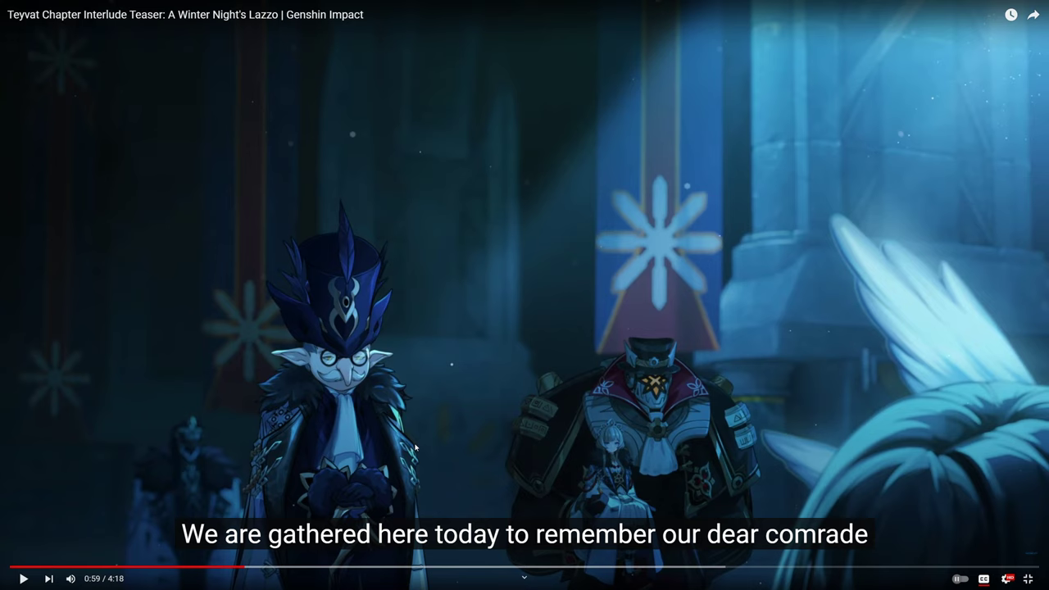
mouse_move(456, 470)
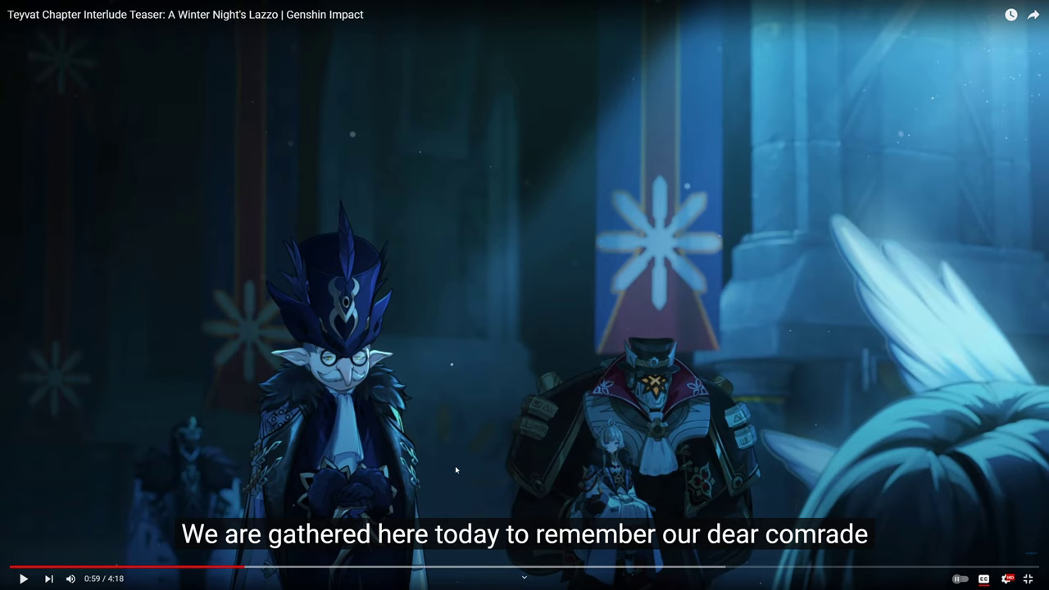
mouse_move(377, 410)
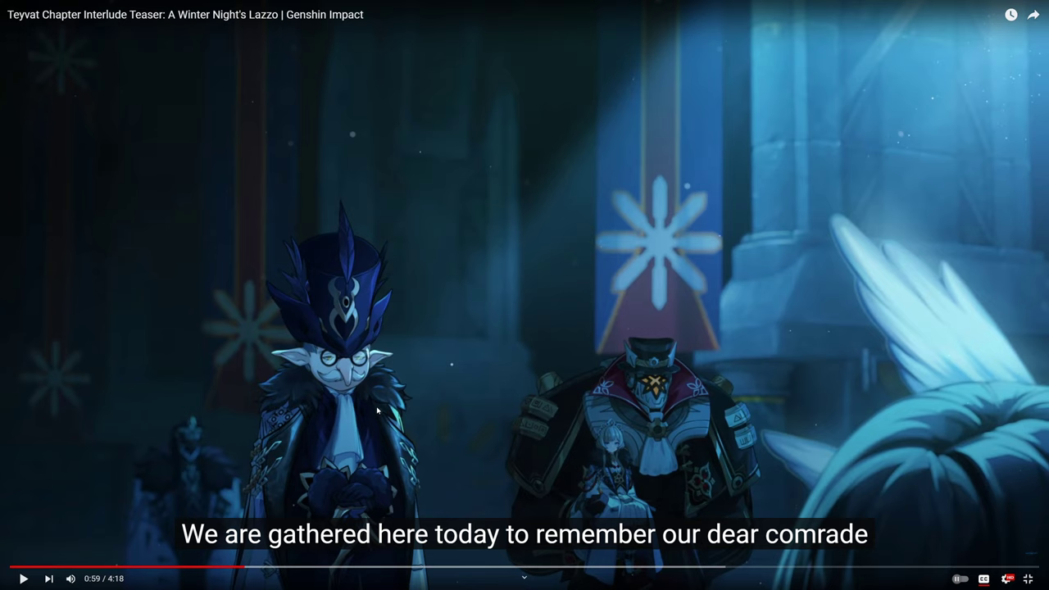
mouse_move(399, 411)
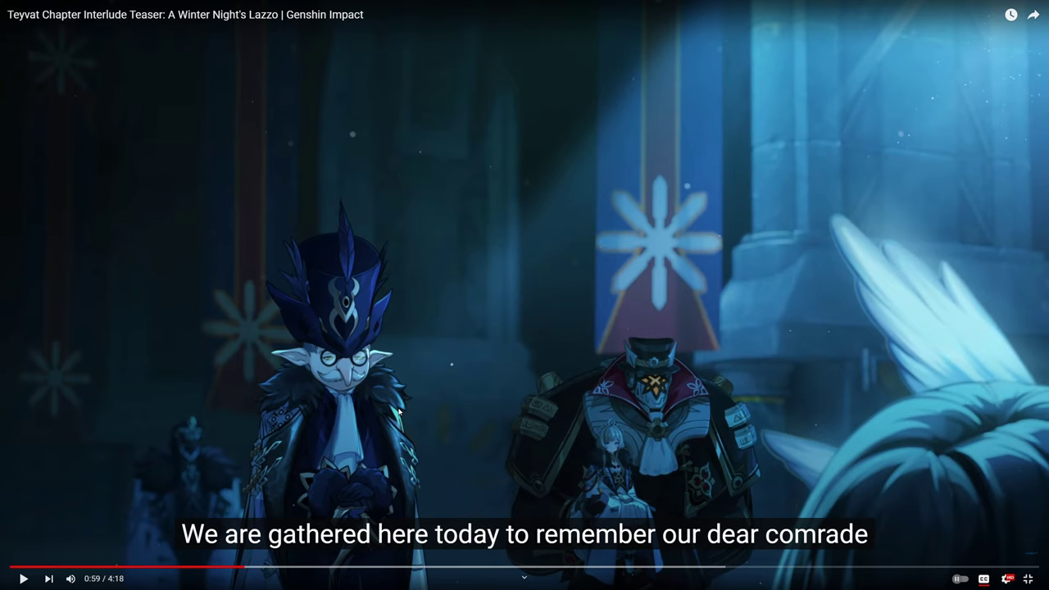
mouse_move(344, 378)
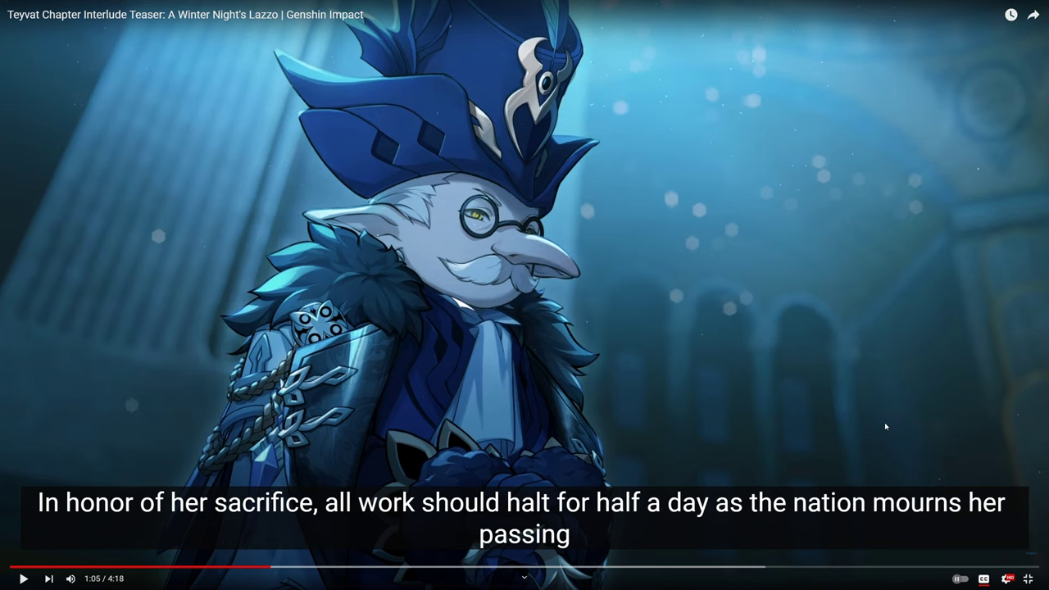
mouse_move(764, 447)
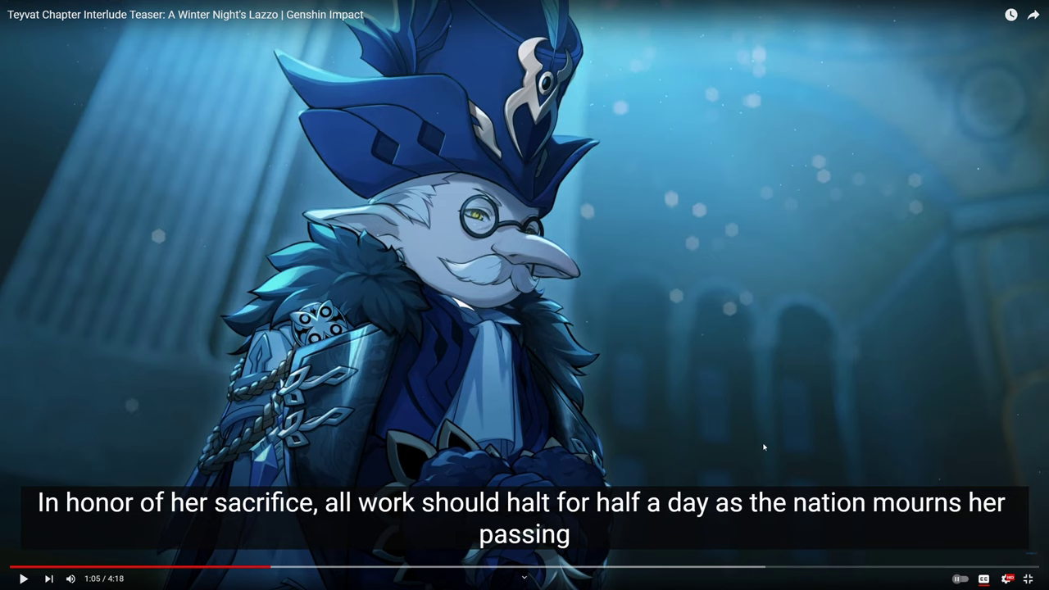
mouse_move(828, 427)
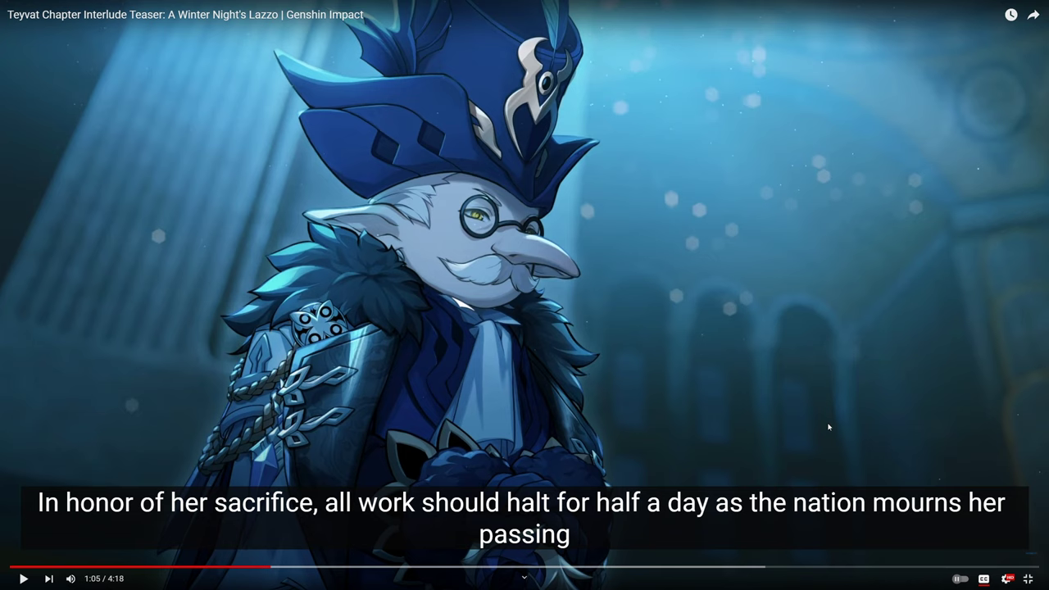
mouse_move(808, 443)
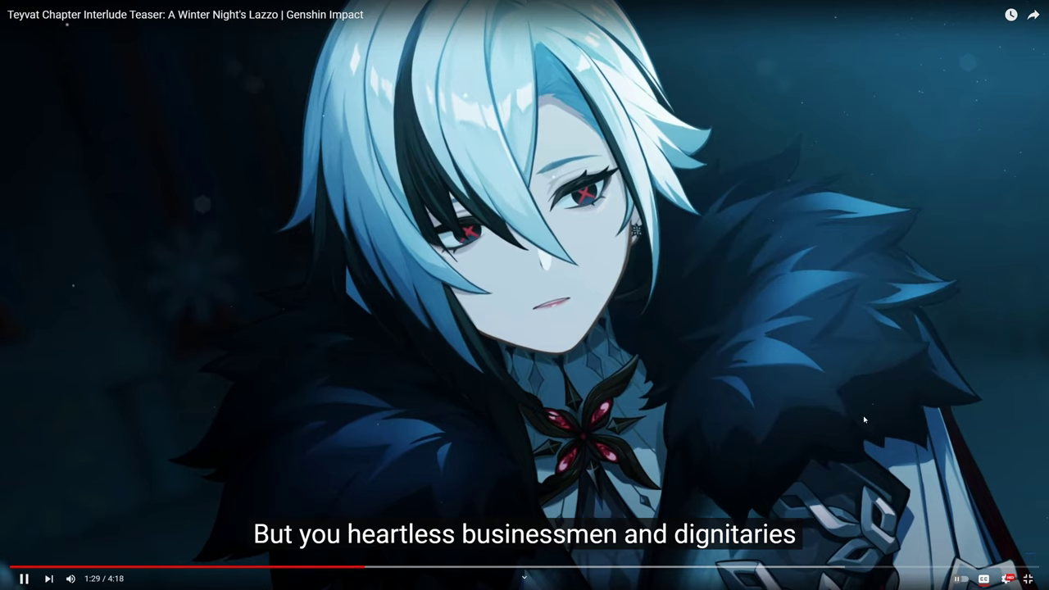
- Resume the teaser and pause at 1:43, where it's no time for a fight
click(23, 578)
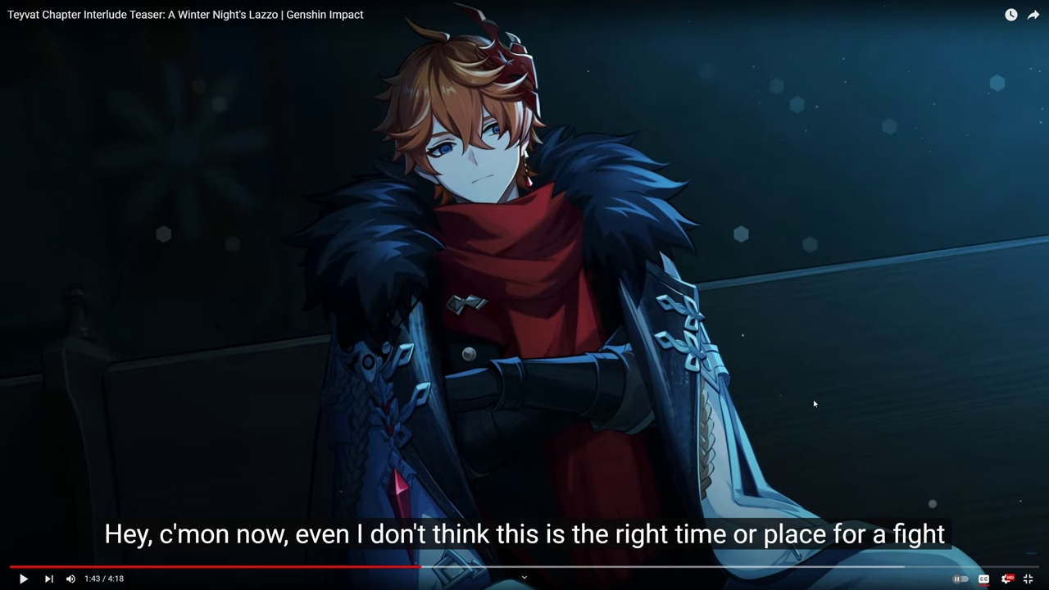
mouse_move(714, 466)
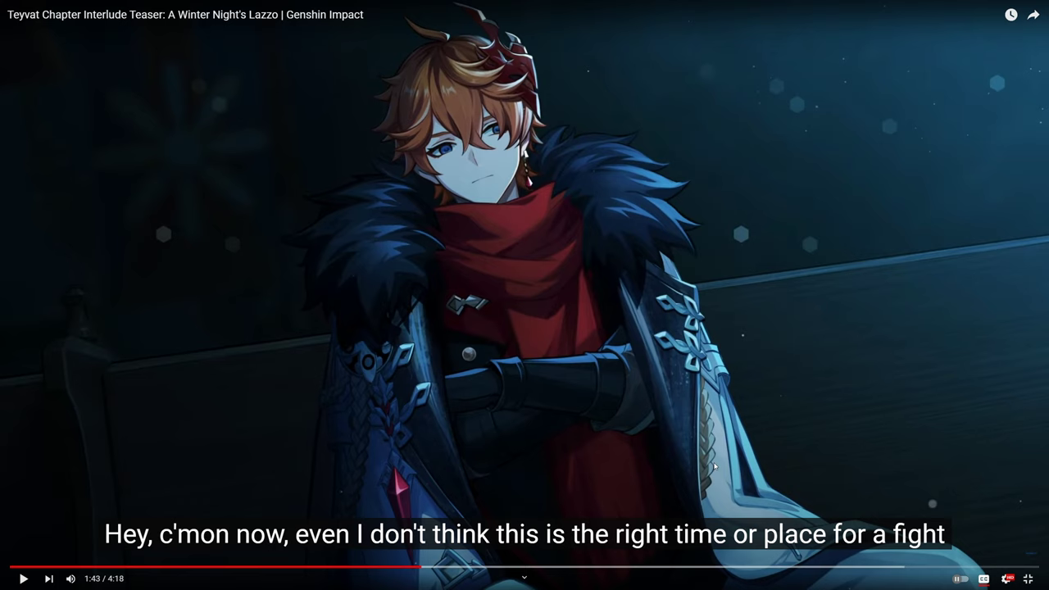
mouse_move(669, 464)
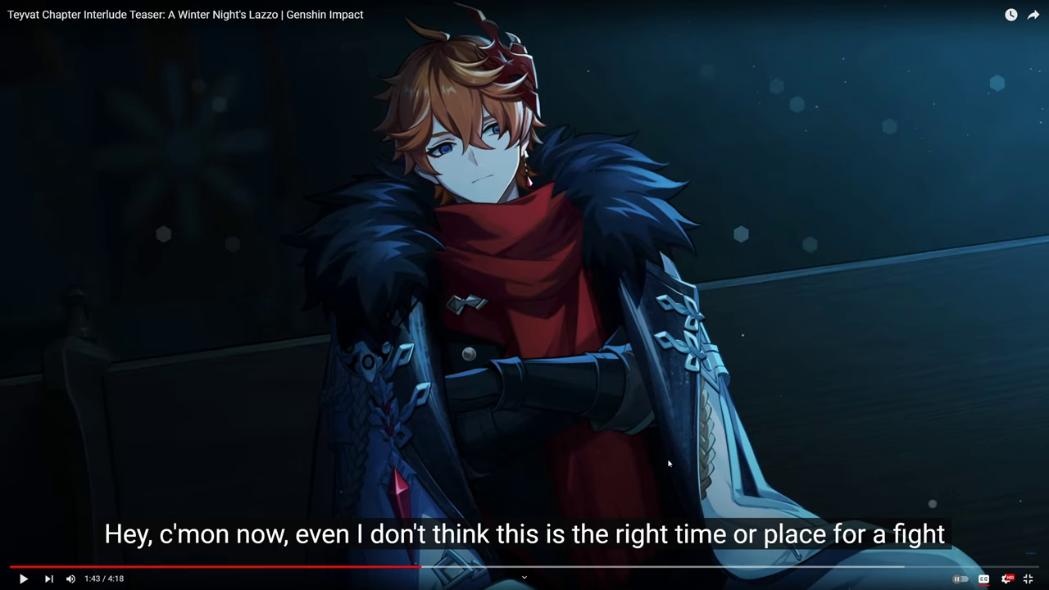
mouse_move(781, 462)
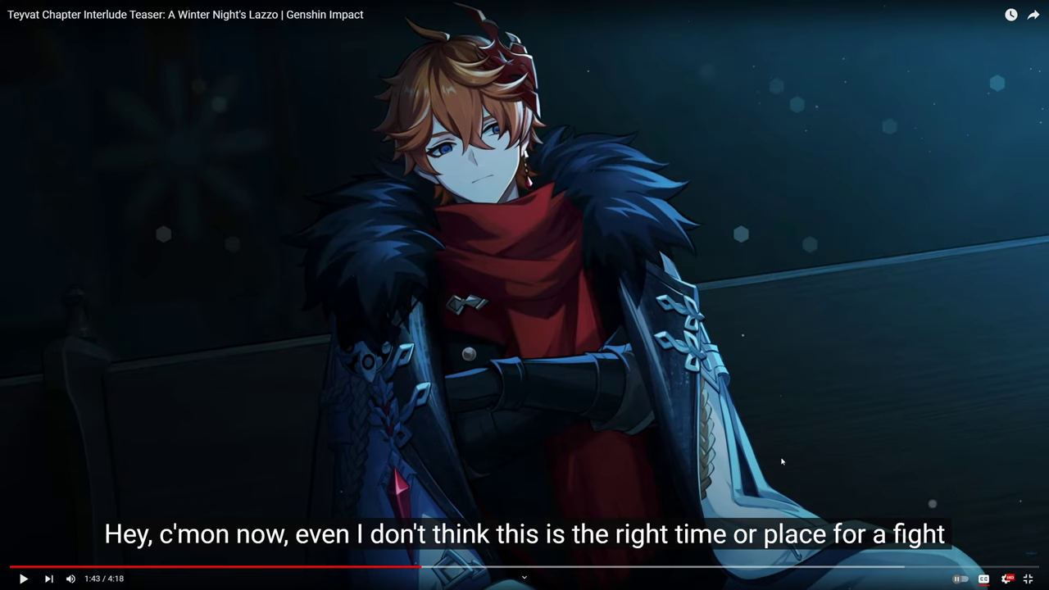
mouse_move(891, 509)
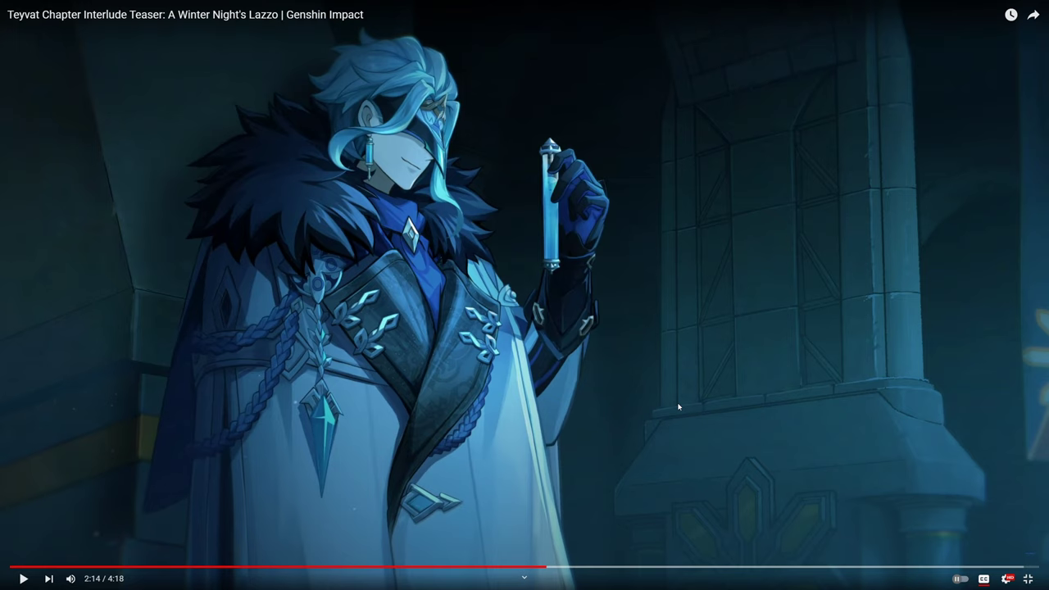
mouse_move(304, 211)
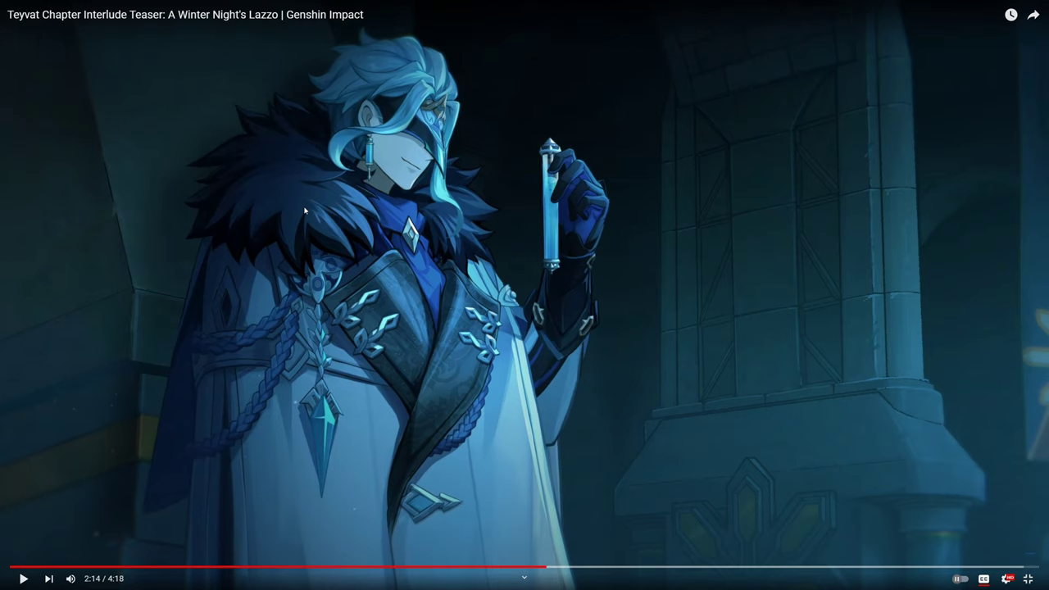
mouse_move(381, 309)
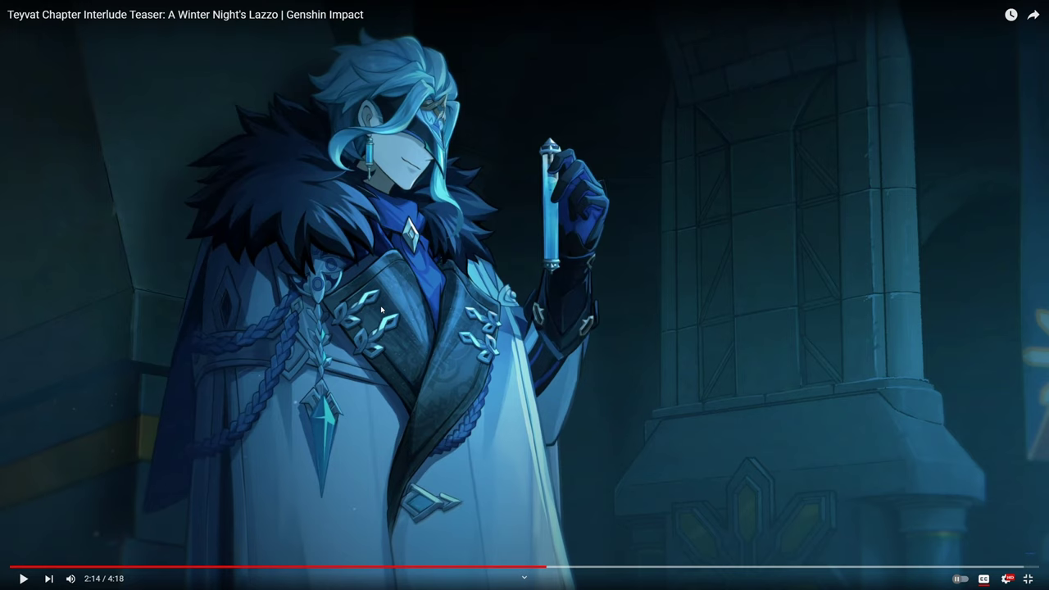
mouse_move(642, 426)
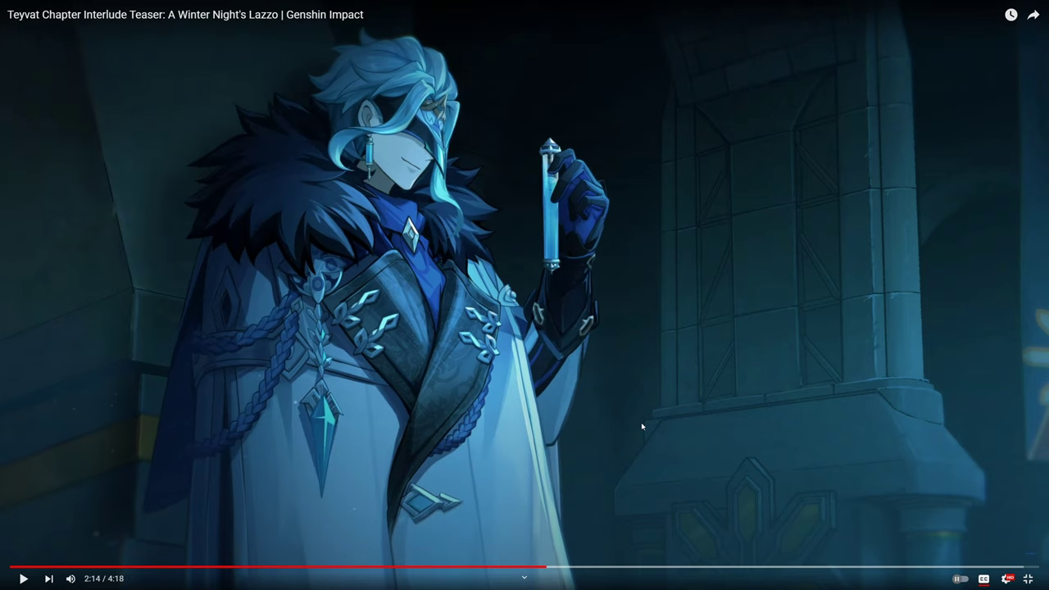
mouse_move(543, 408)
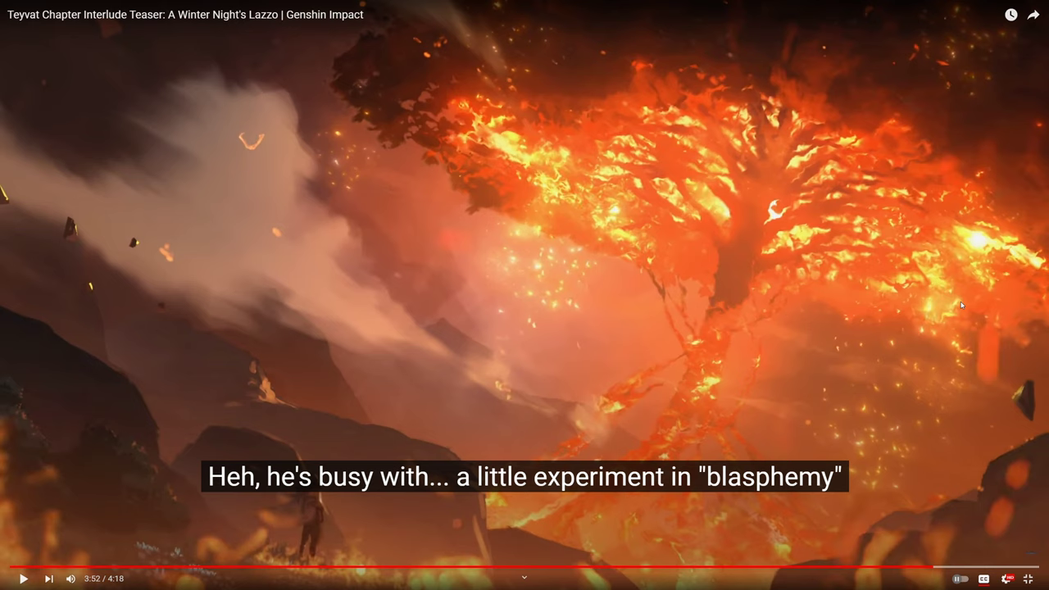
mouse_move(949, 393)
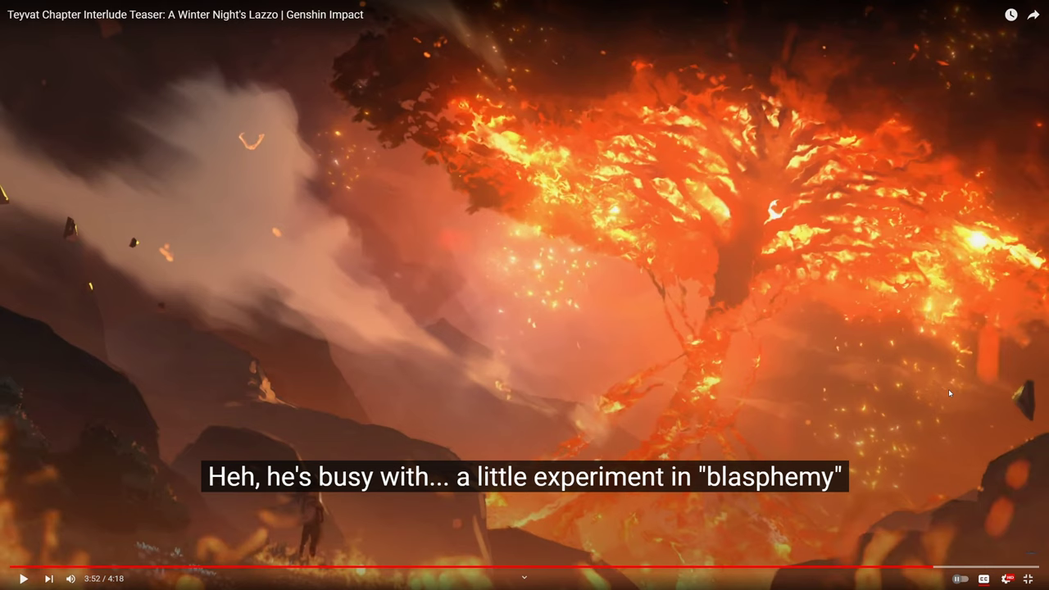
mouse_move(933, 367)
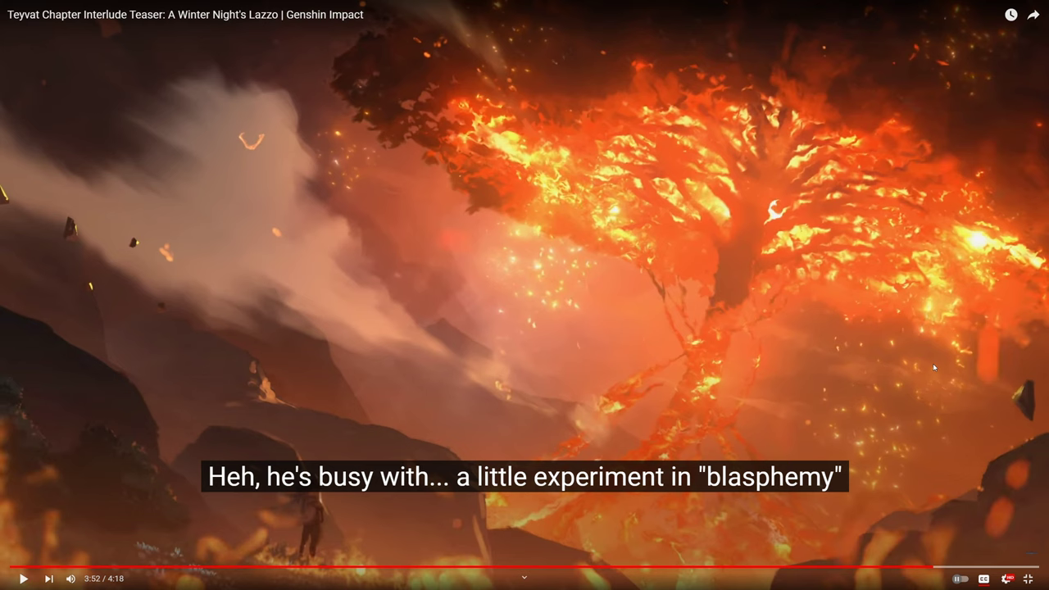
click(23, 578)
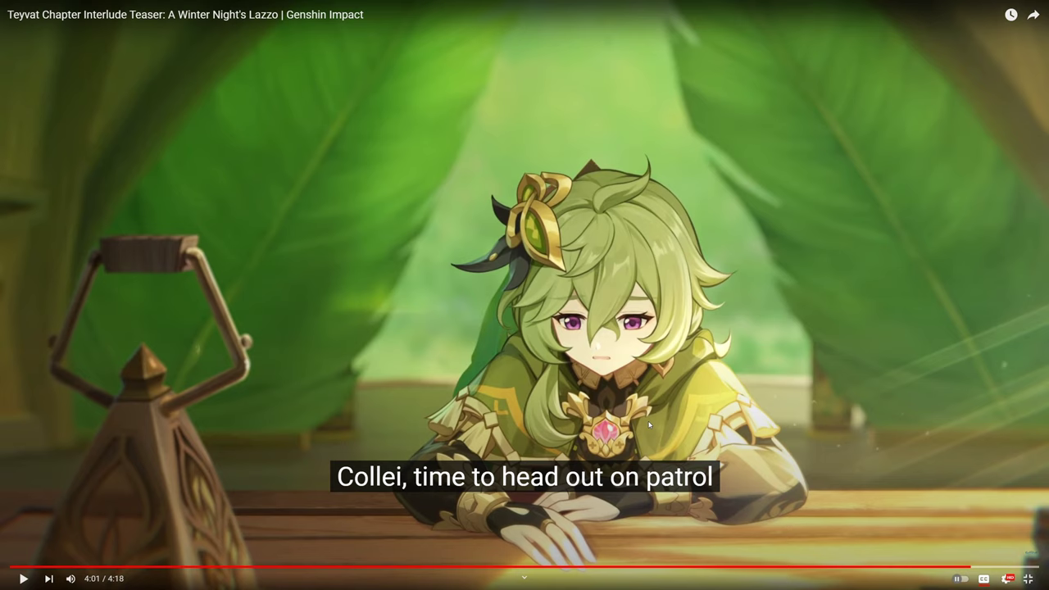
mouse_move(476, 398)
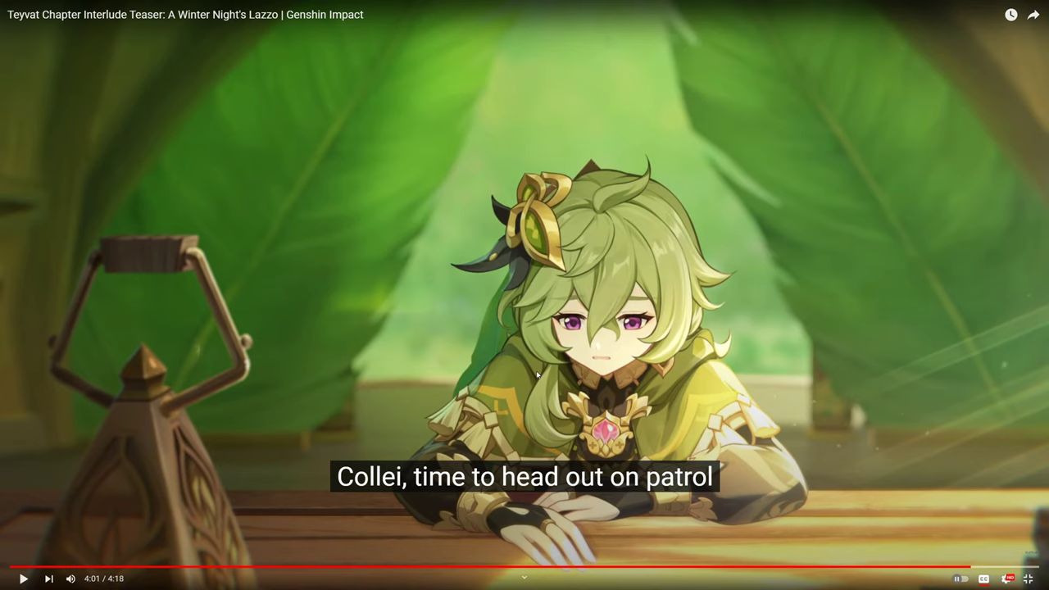
mouse_move(517, 344)
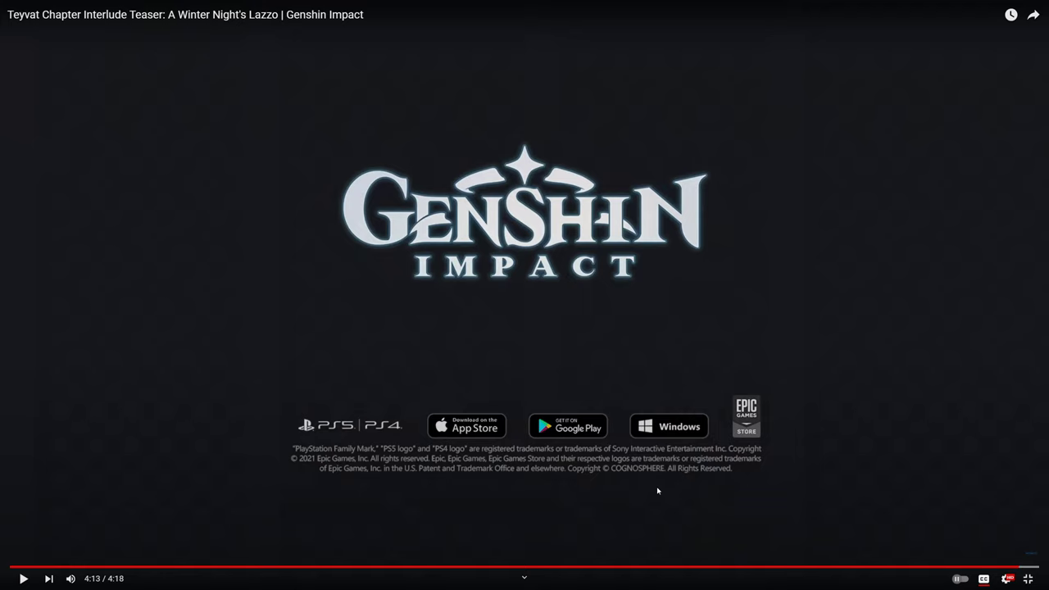
mouse_move(819, 518)
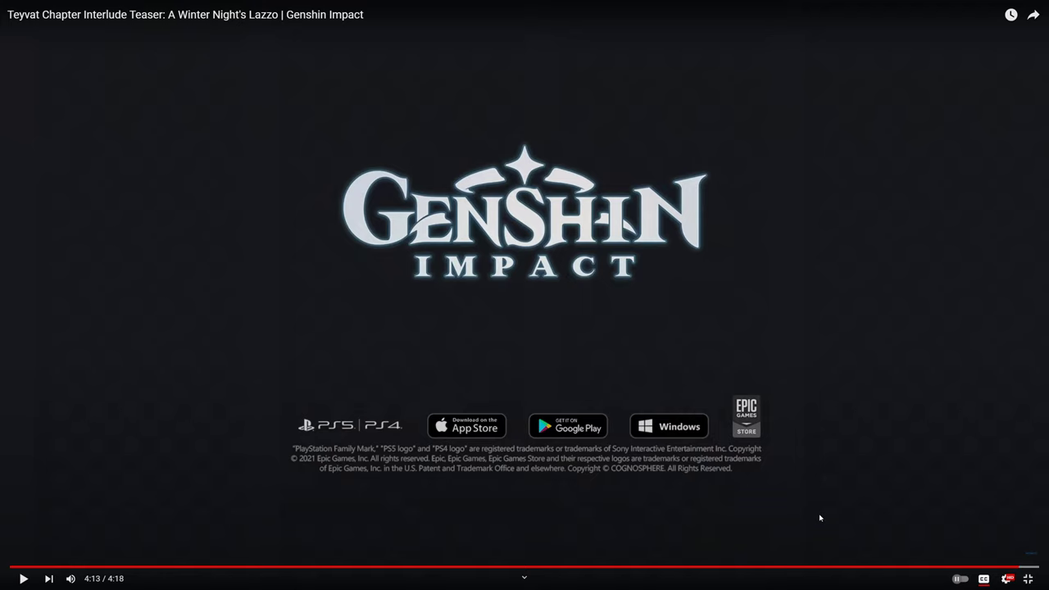
- Let the teaser finish at 4:18 and exit full screen to the end-screen suggestions
click(23, 578)
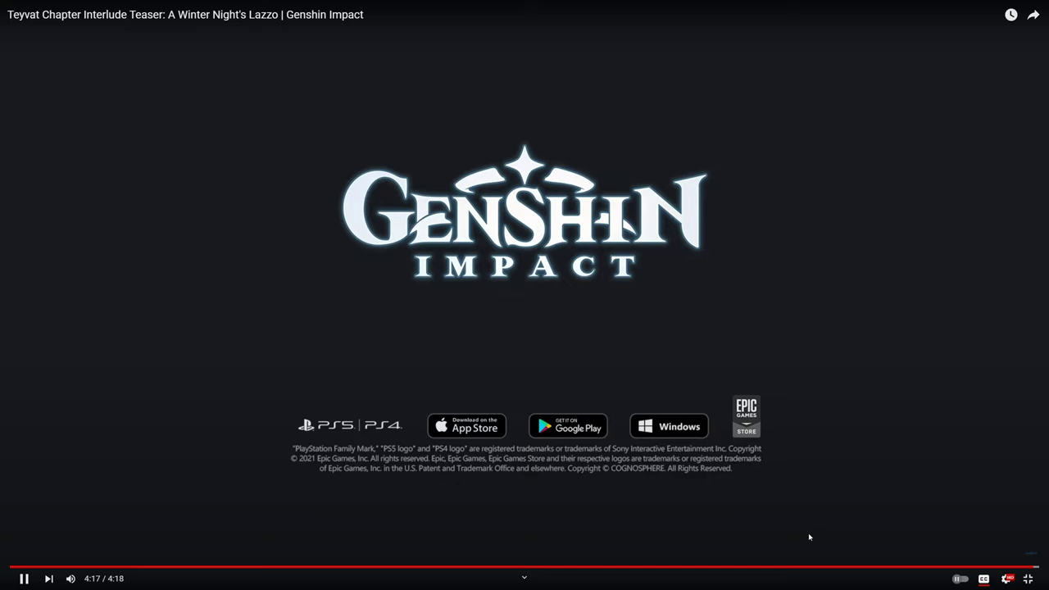
click(689, 346)
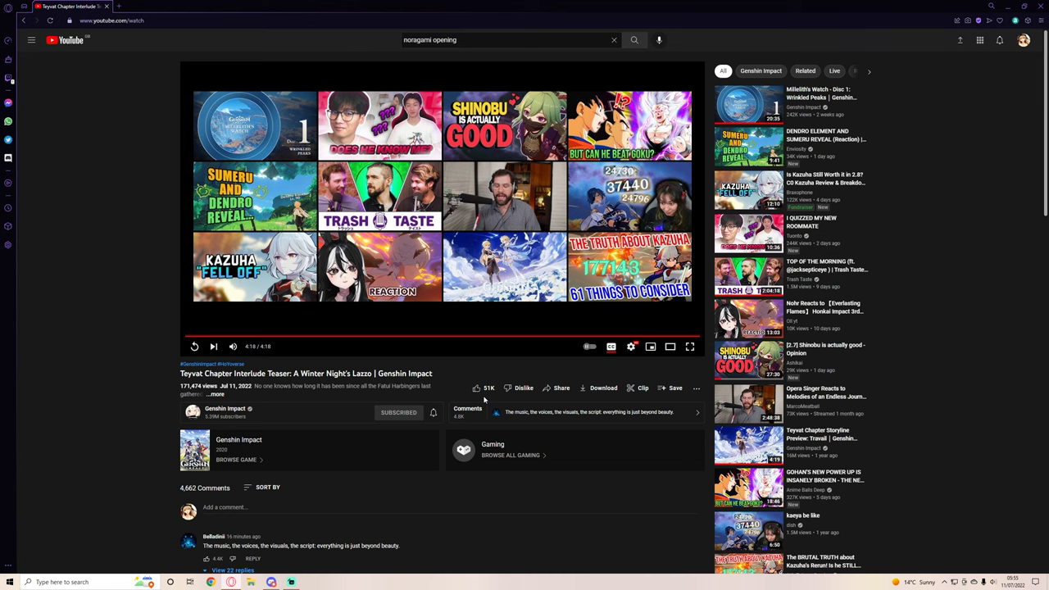
- Scroll down to the comments and start typing 'Great Vi' in the comment box
scroll(down, 3)
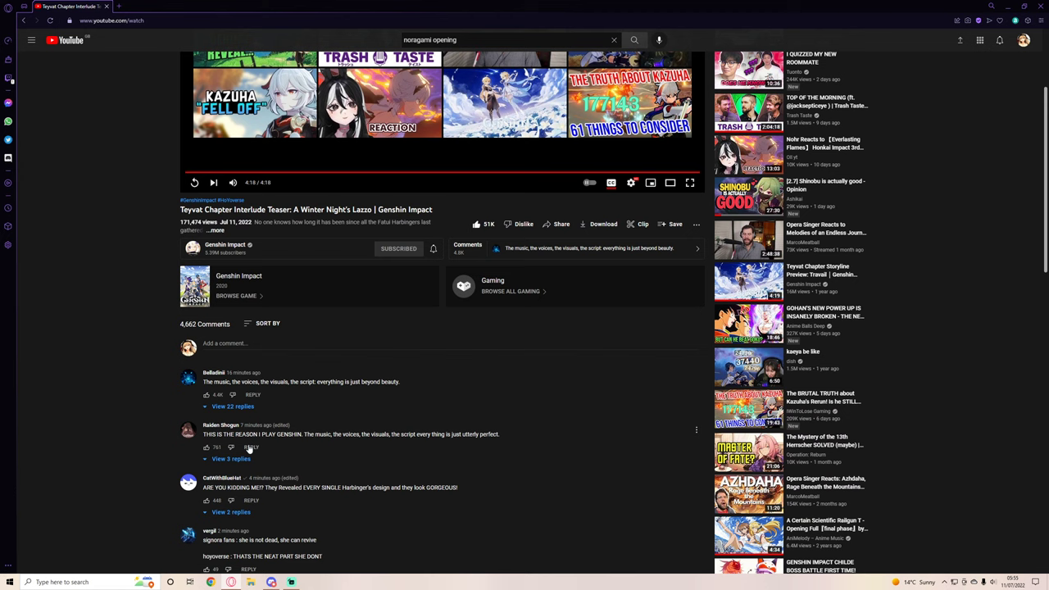
scroll(down, 3)
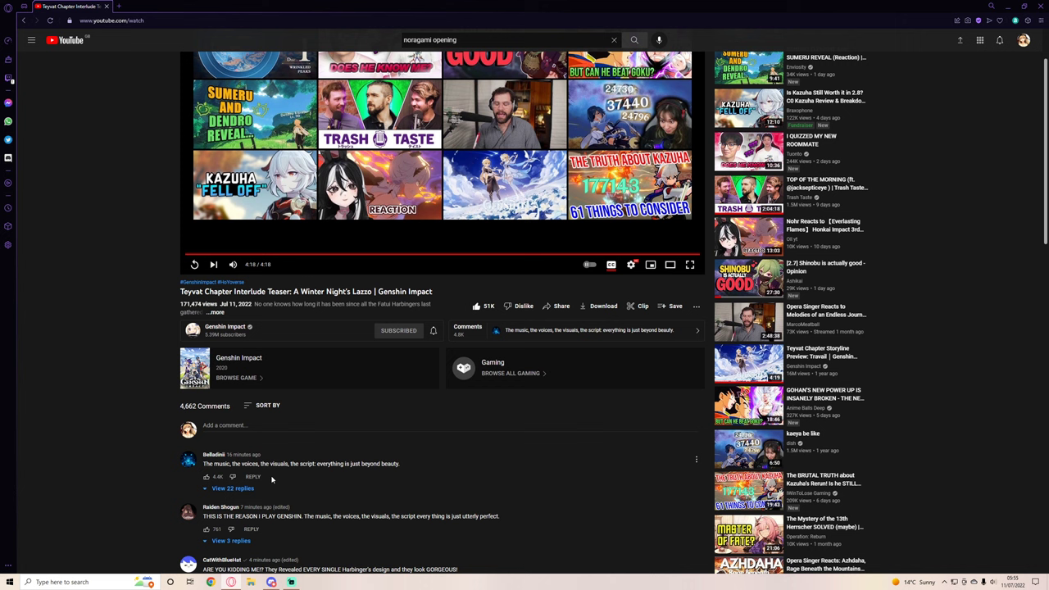
text(Great Videoo!)
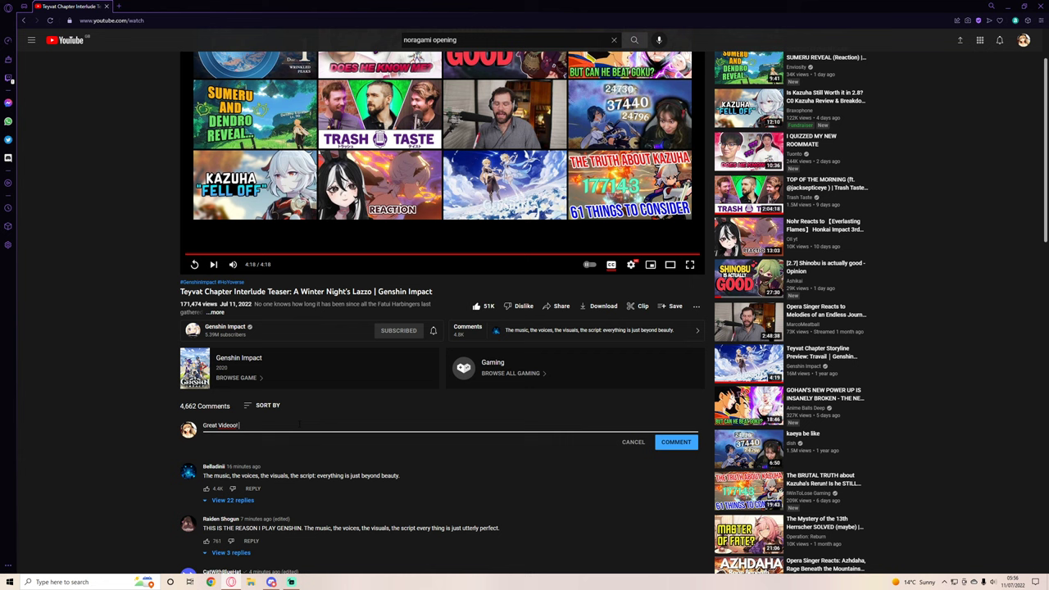
- Fix the capitalisation, finish the comment about the rest of the stories, and post it
key(backspace)
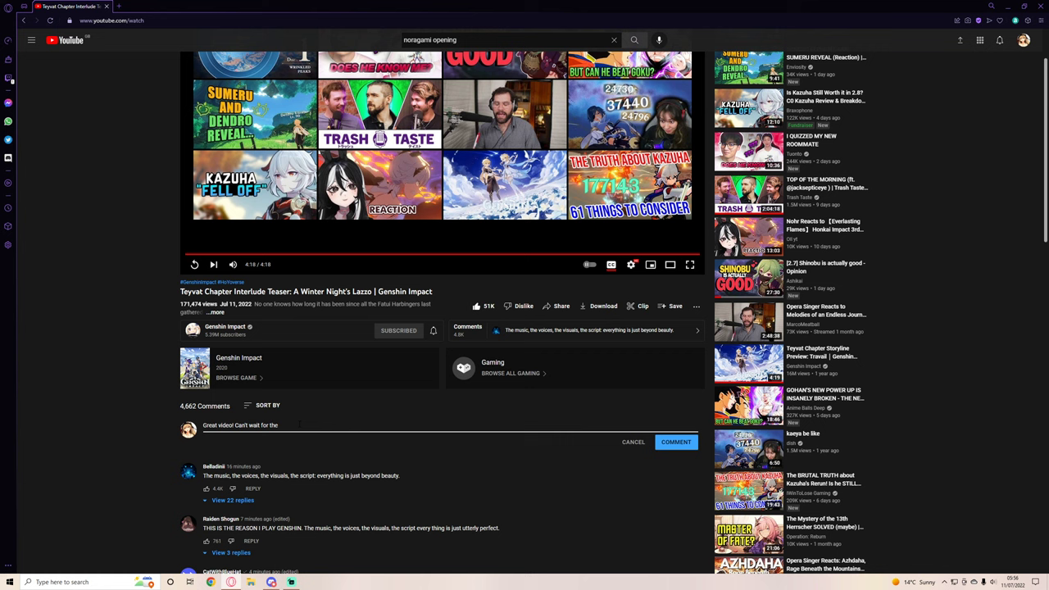
text(rest of the)
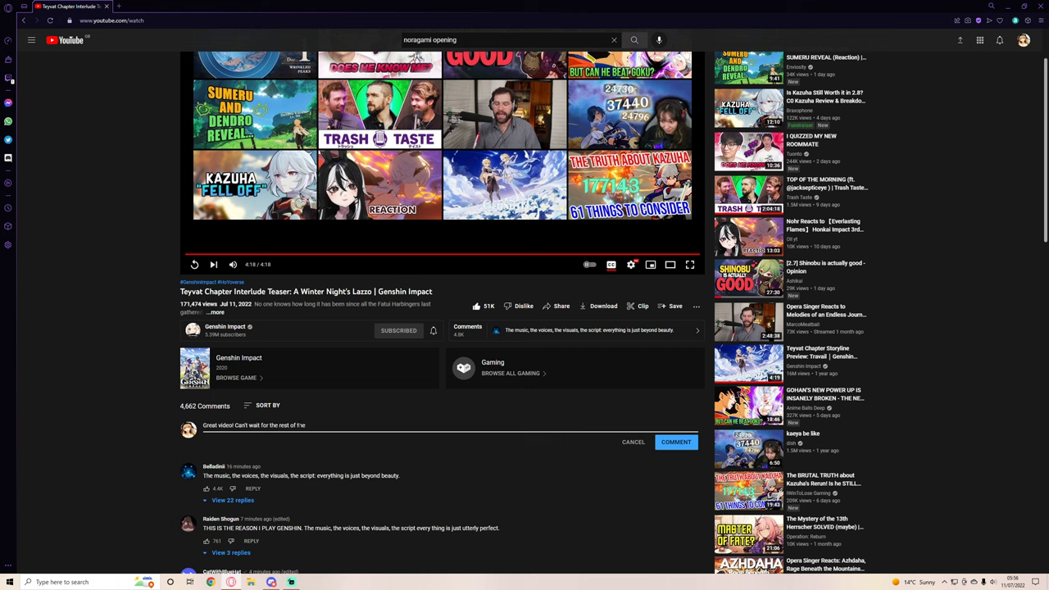
text(stories in years to come!)
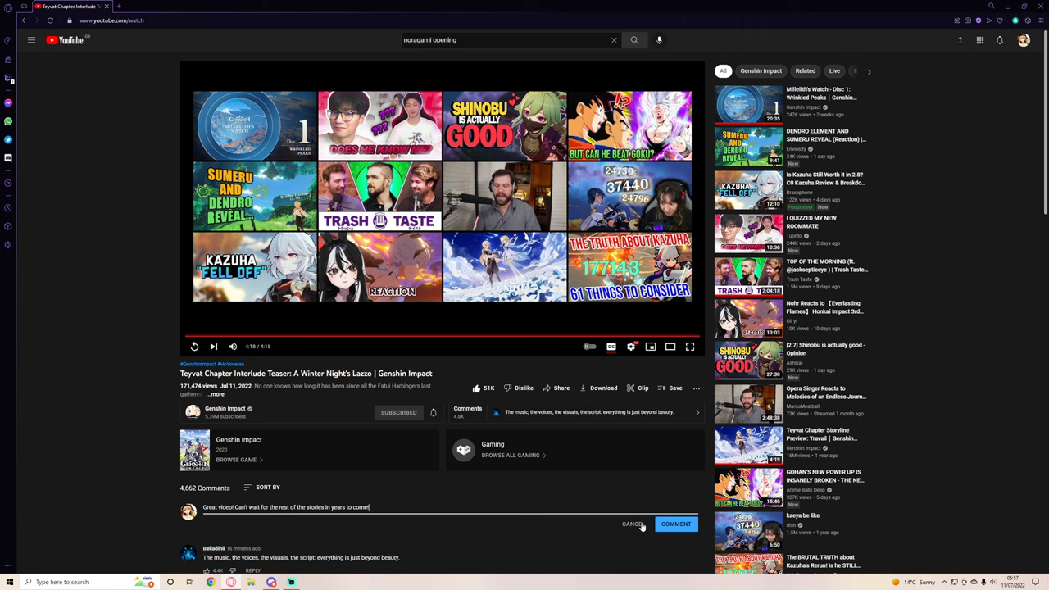
mouse_move(689, 537)
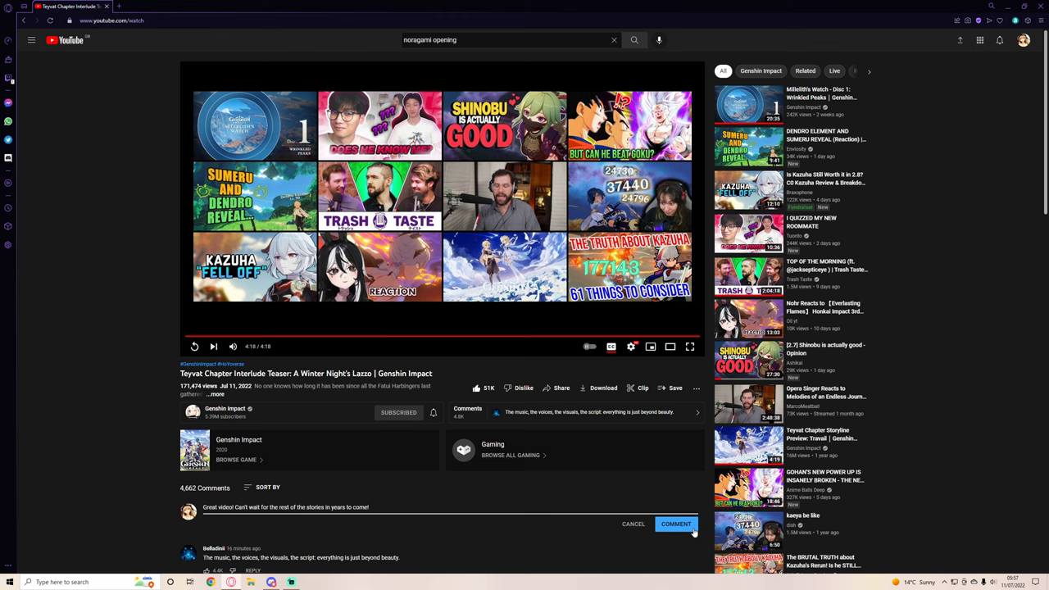
click(675, 524)
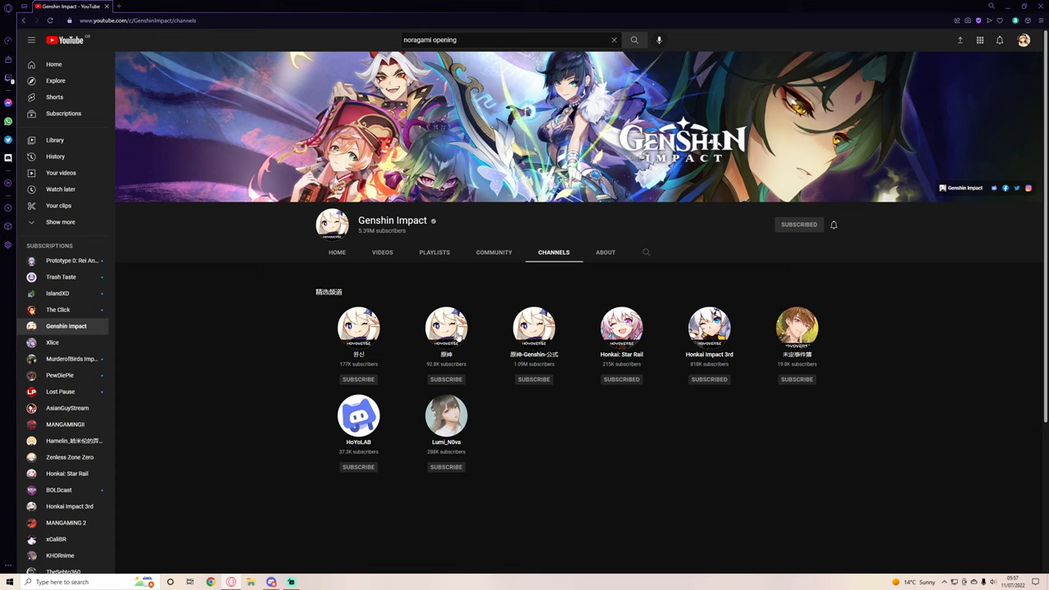
mouse_move(458, 336)
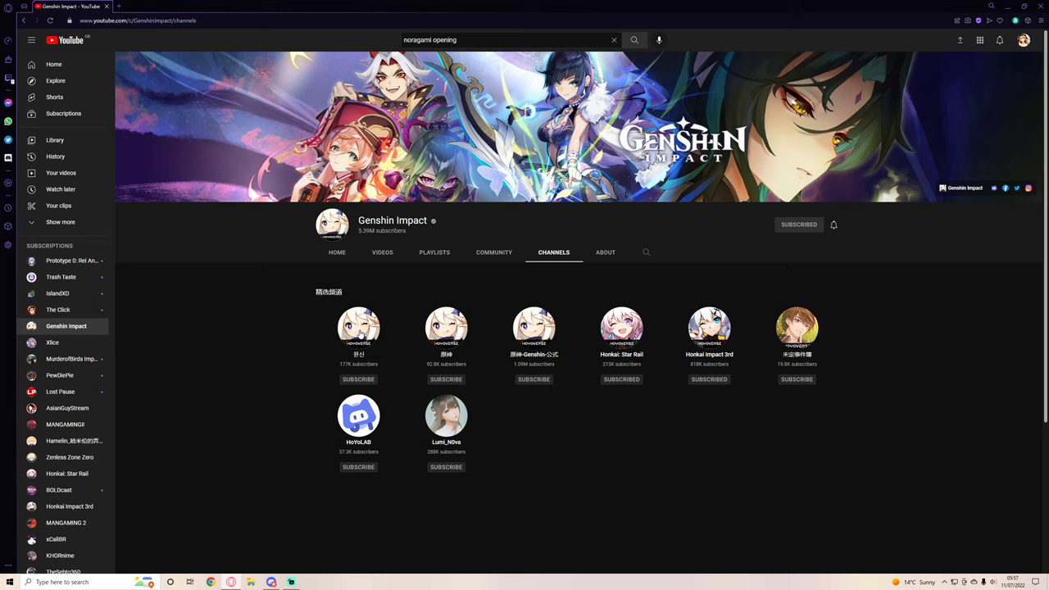
mouse_move(435, 339)
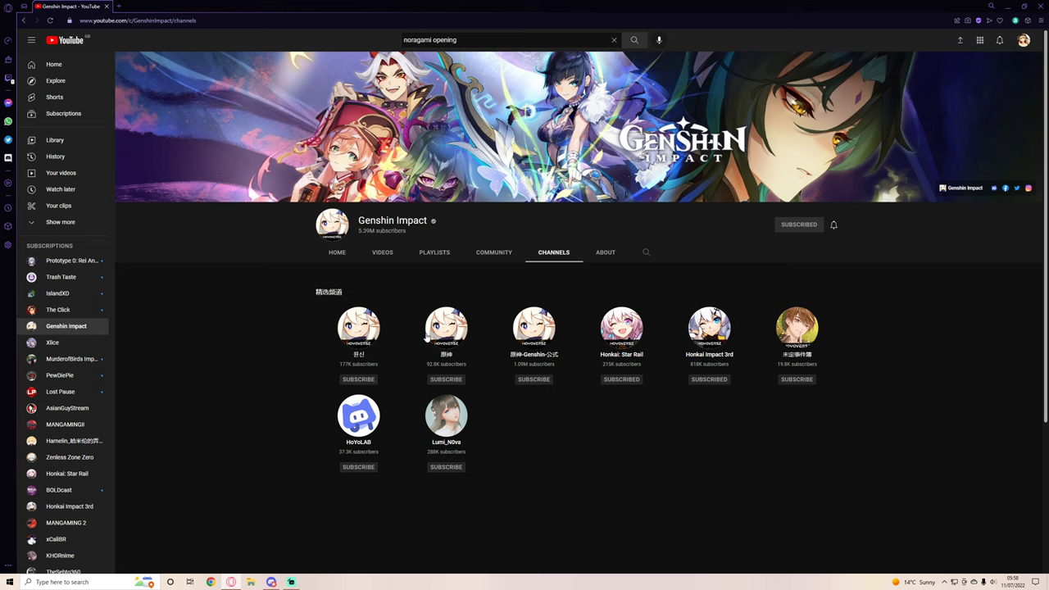
mouse_move(450, 346)
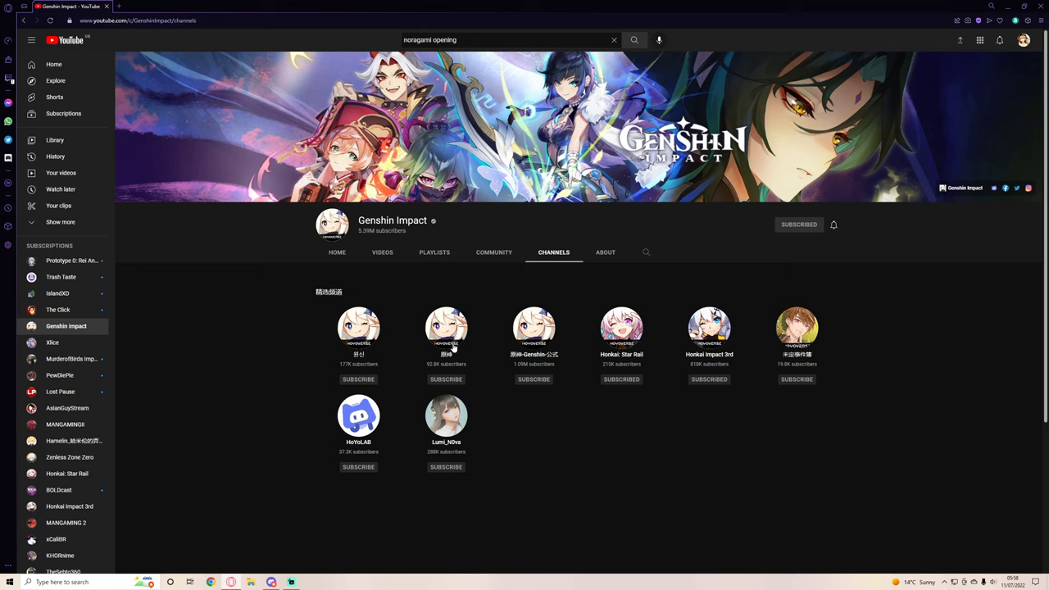
mouse_move(450, 348)
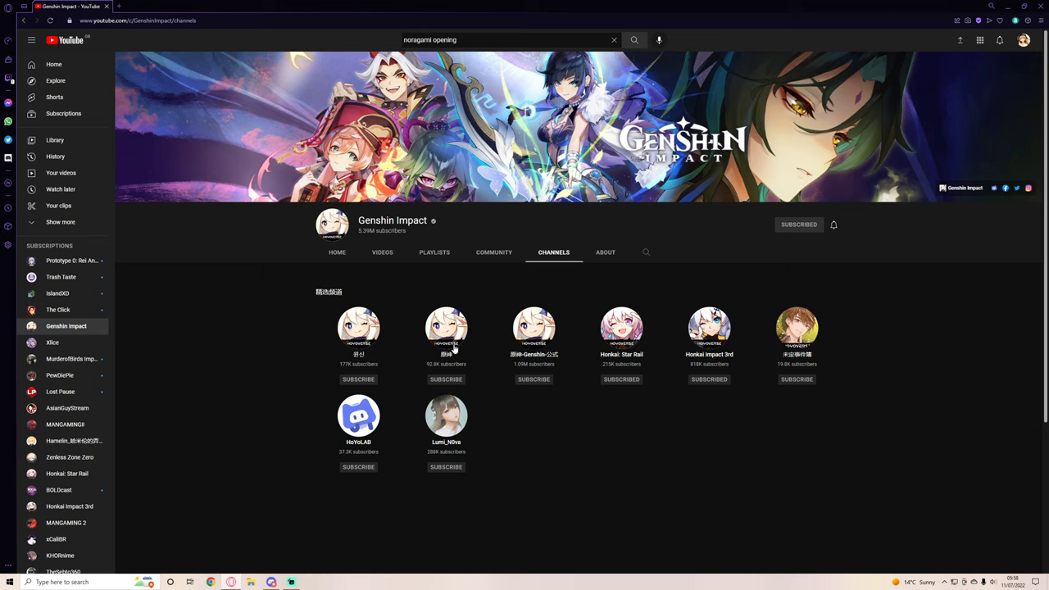
mouse_move(447, 344)
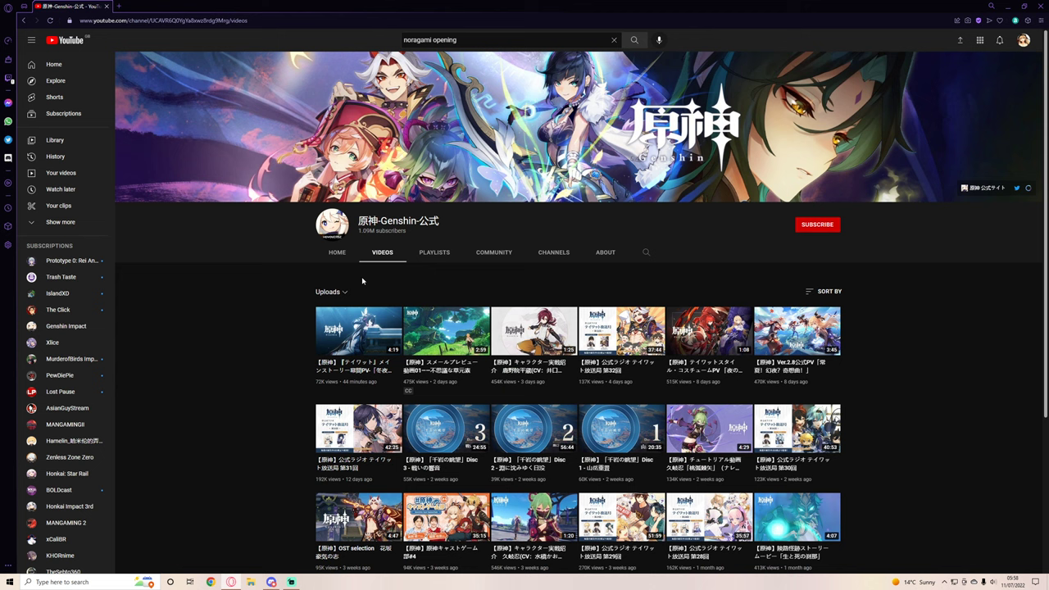
- Open the first Videos-tab upload, the Japanese Teyvat main-story PV
click(358, 332)
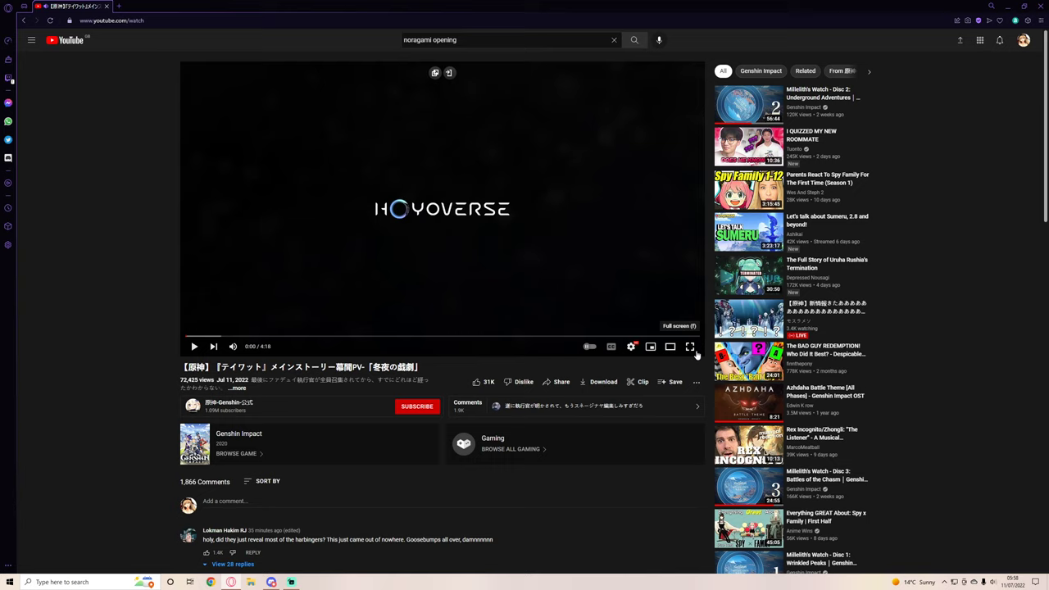
- Switch the 冬夜の戯劇 story PV to full screen
click(691, 345)
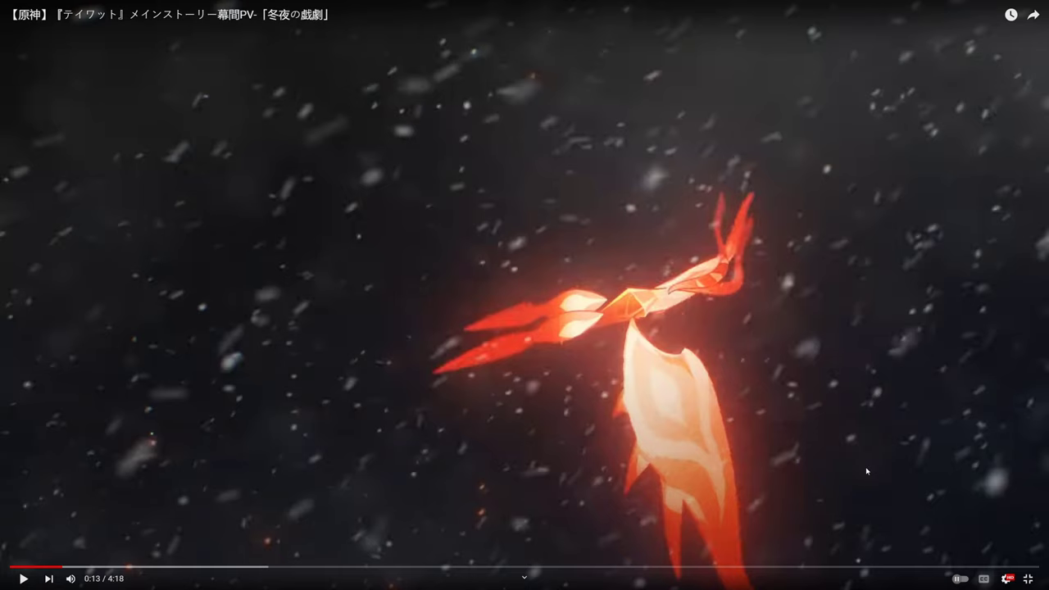
mouse_move(943, 284)
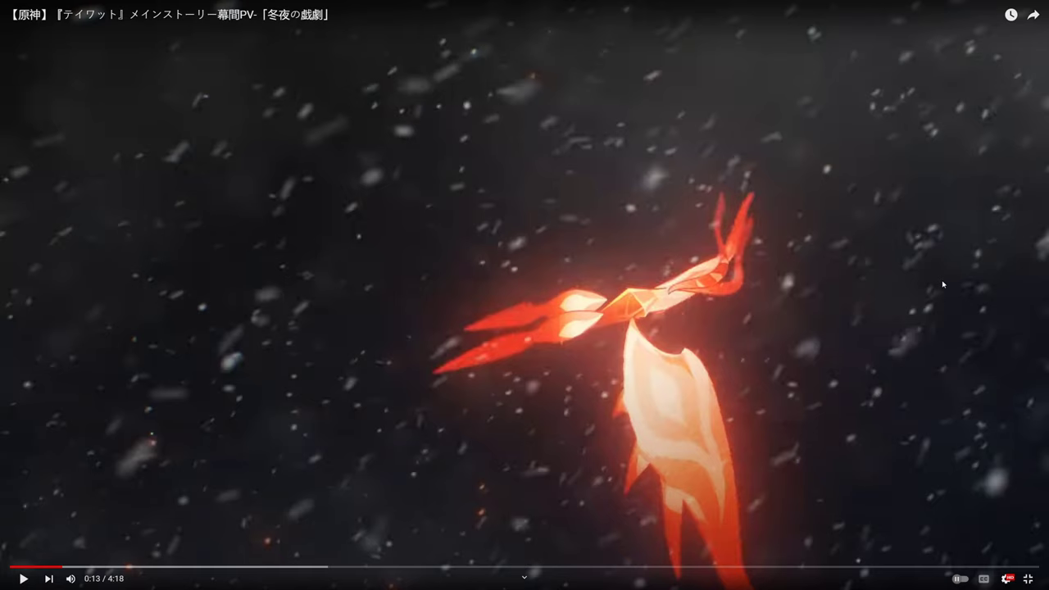
mouse_move(1044, 261)
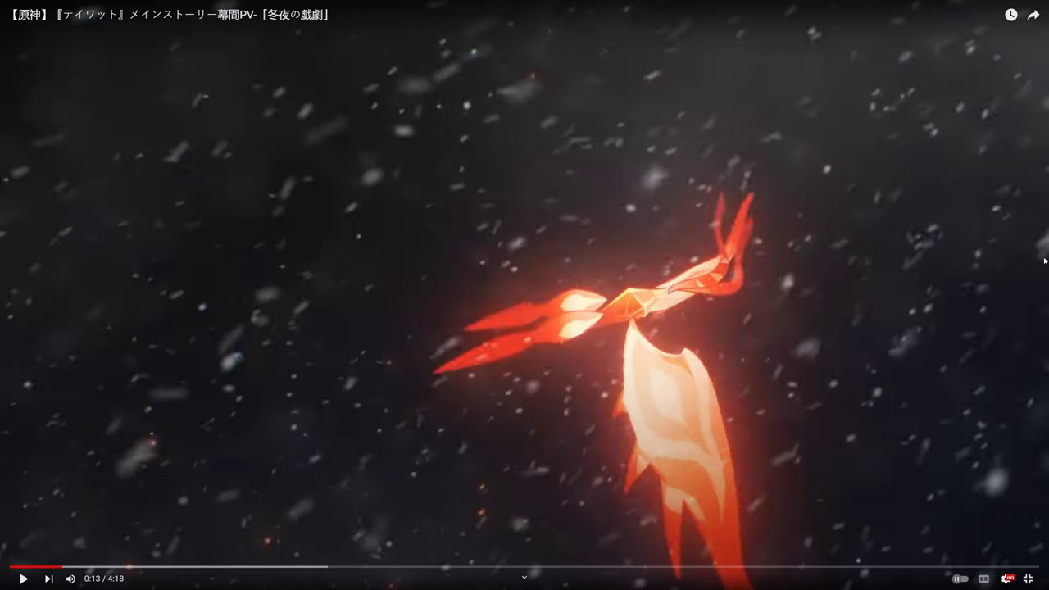
mouse_move(979, 271)
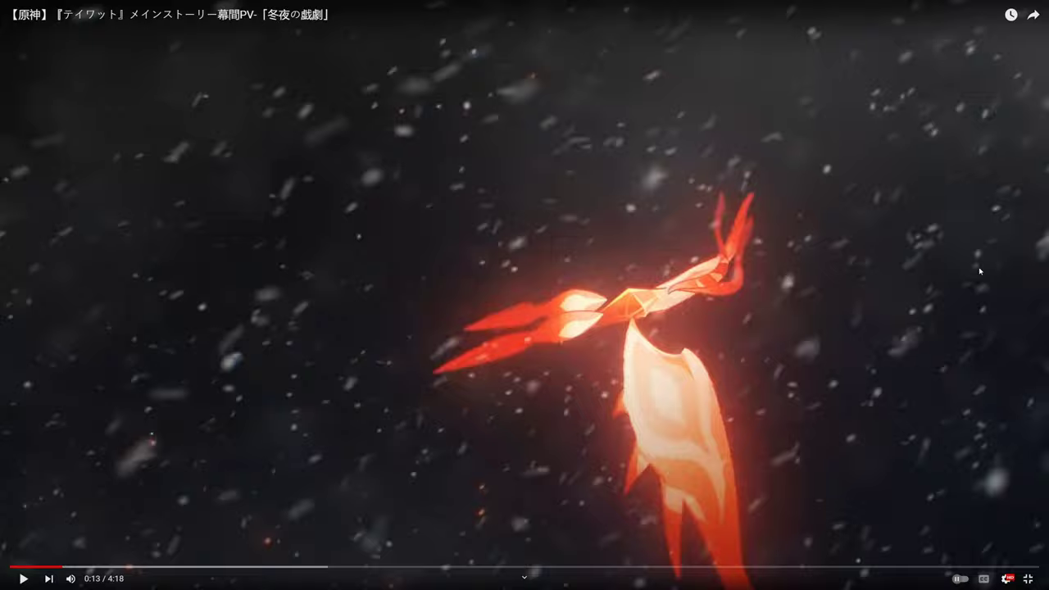
- Resume the 冬夜の戯劇 PV and watch until 1:26
click(22, 577)
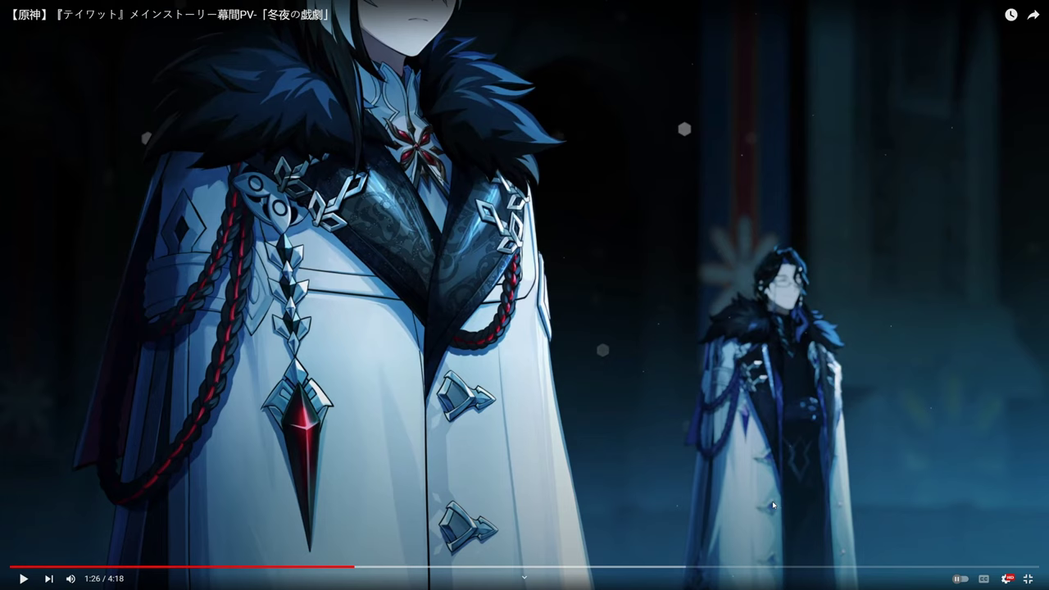
mouse_move(827, 436)
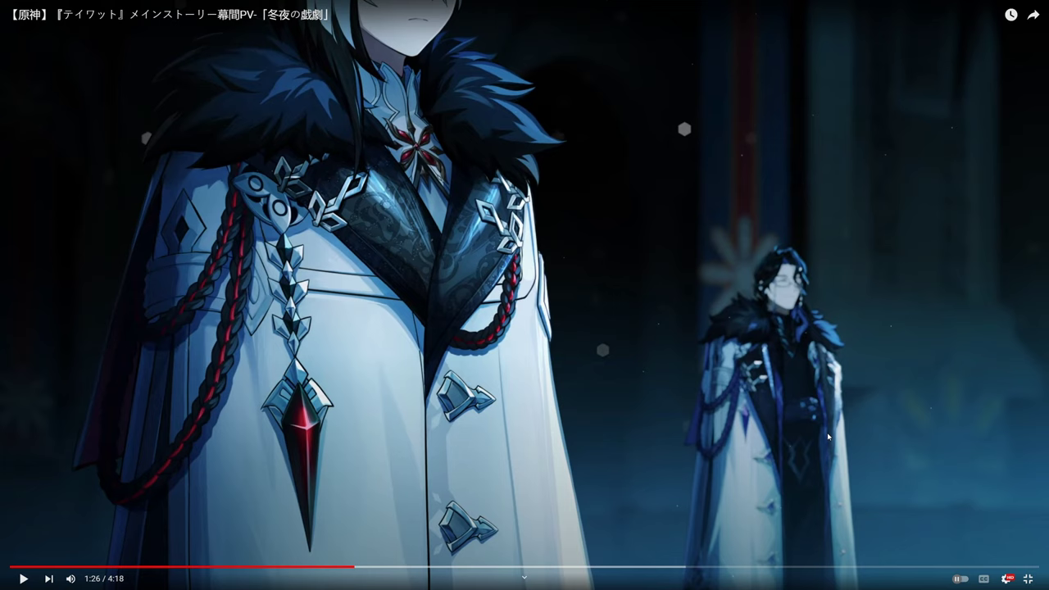
mouse_move(861, 433)
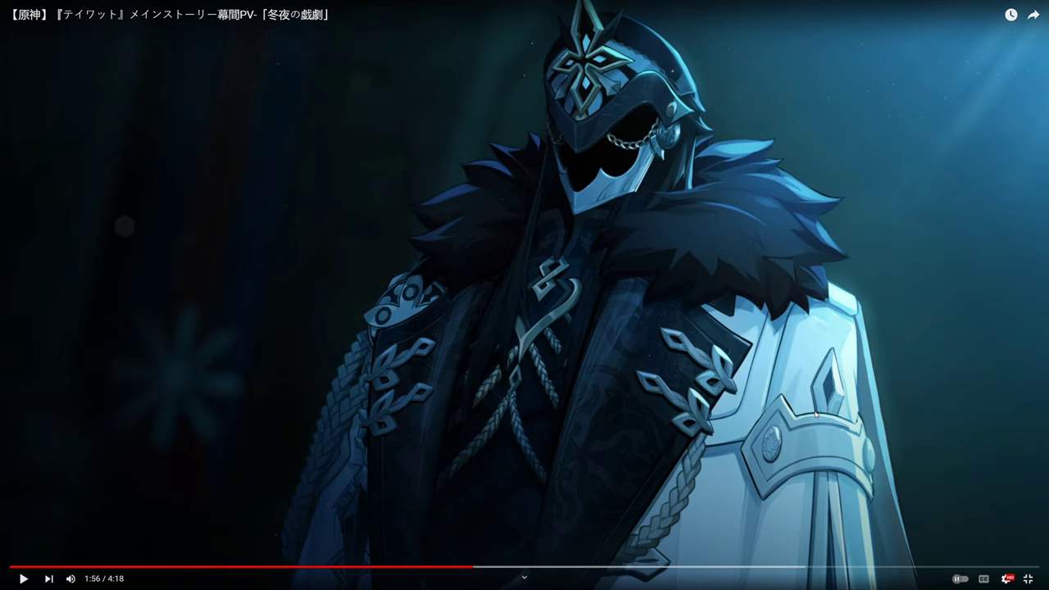
mouse_move(687, 389)
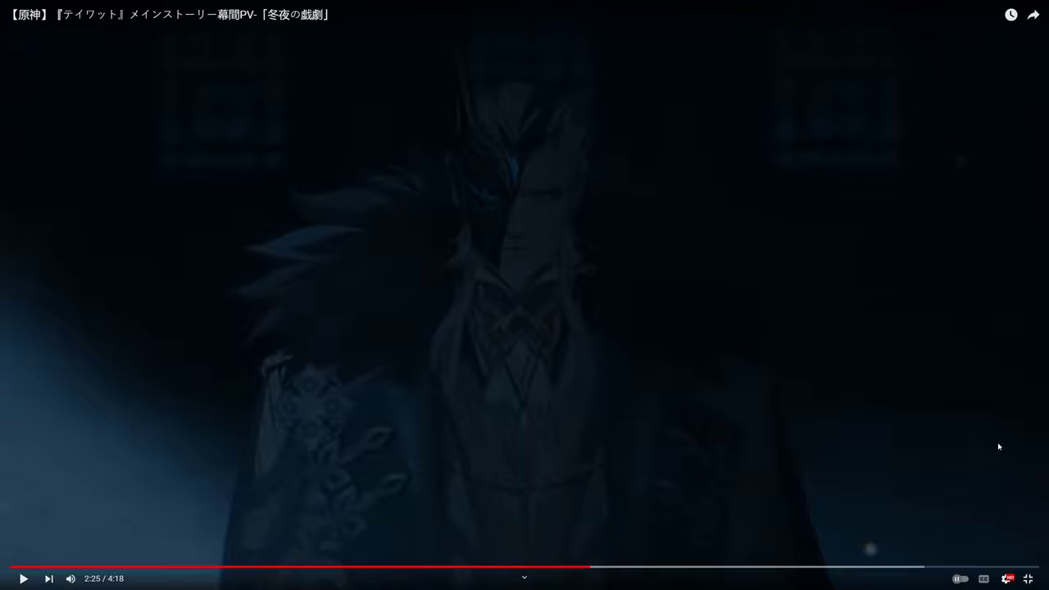
click(23, 578)
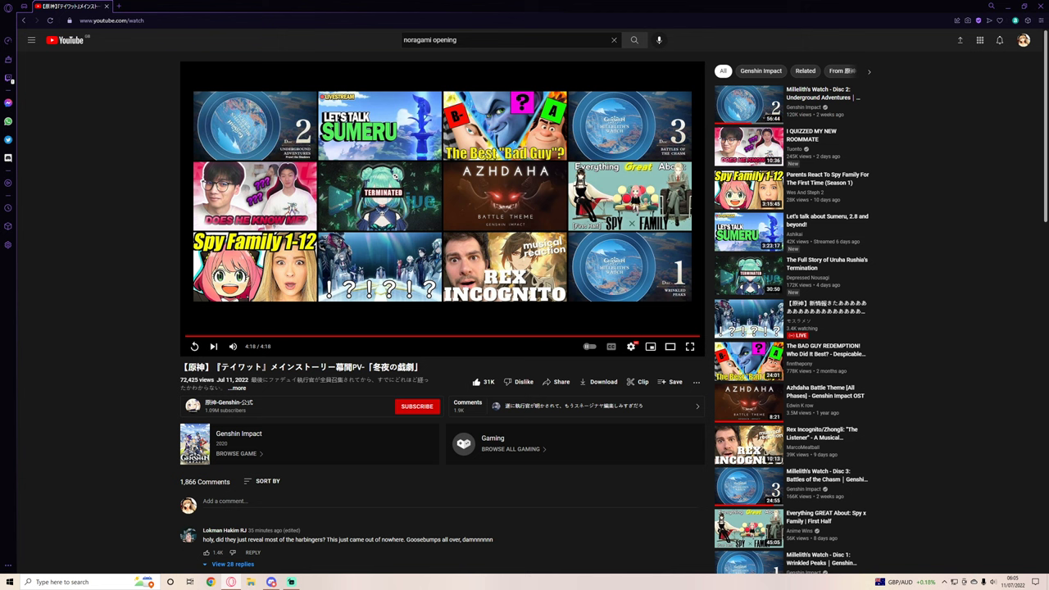
mouse_move(959, 350)
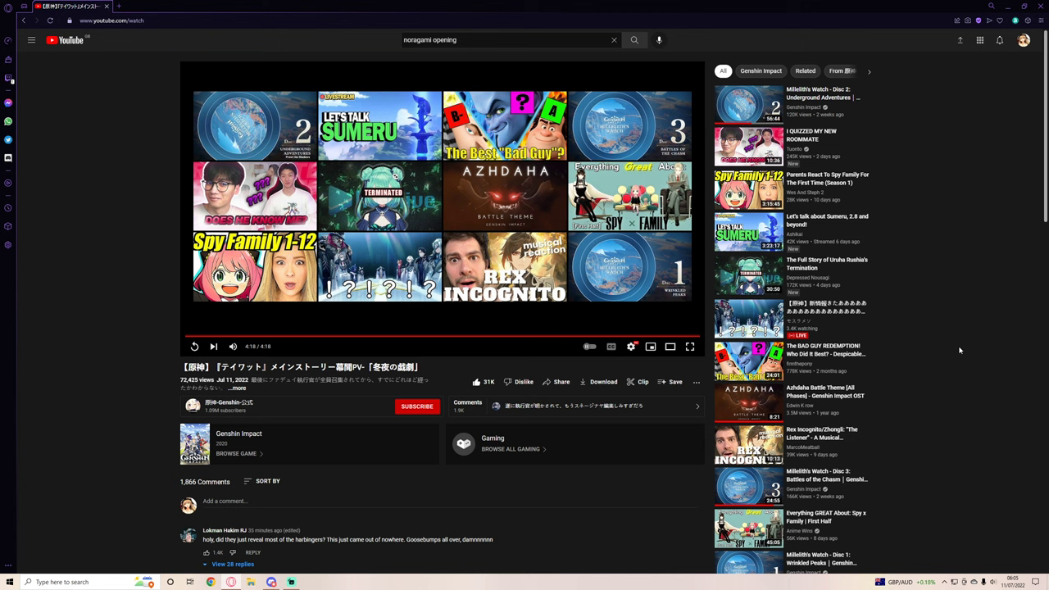
- Open a new Speed Dial tab beside the YouTube tab
click(119, 7)
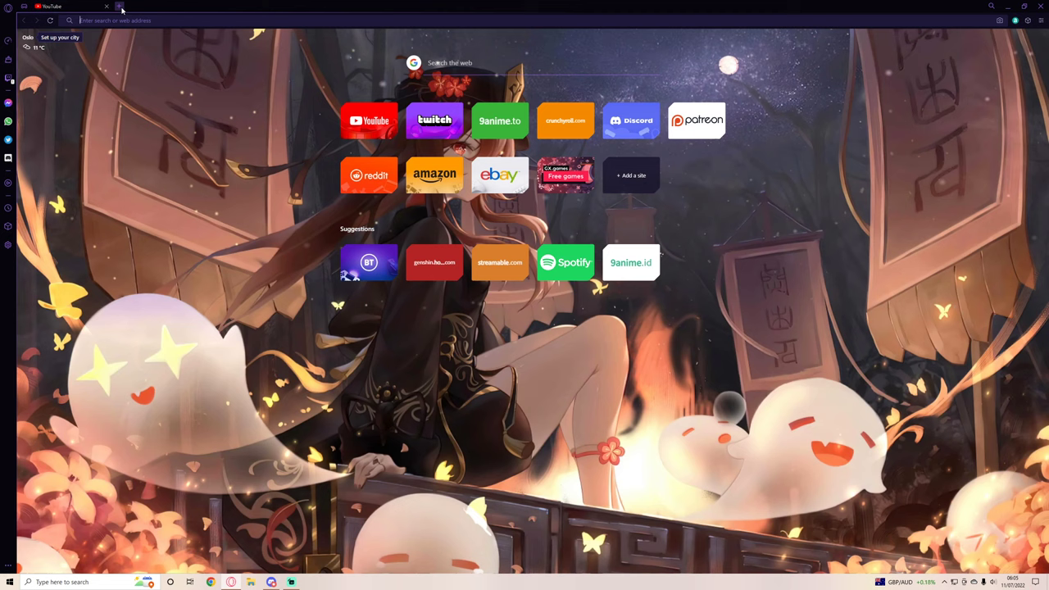
click(200, 6)
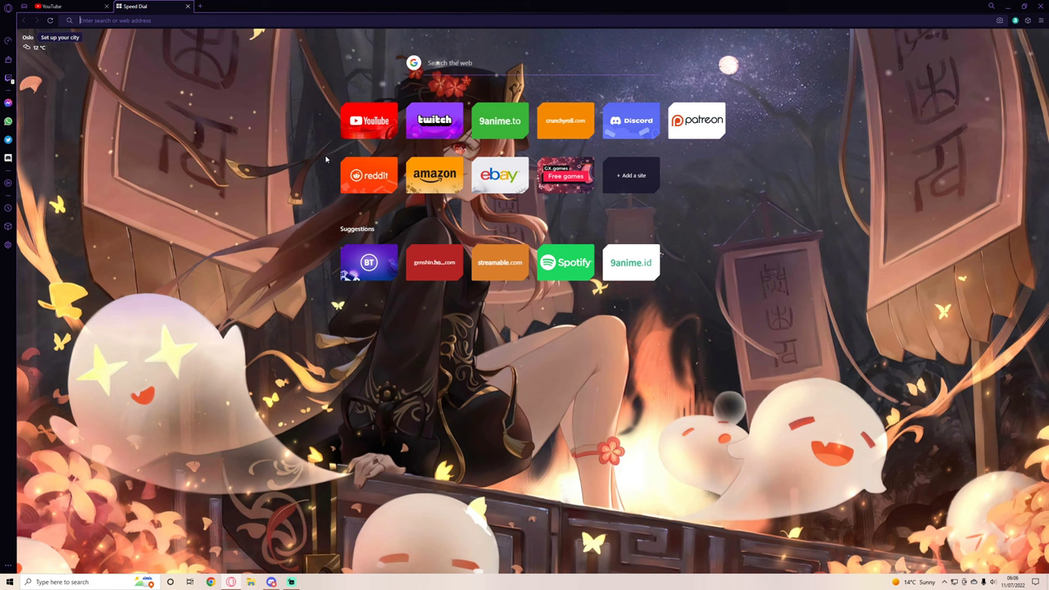
mouse_move(947, 216)
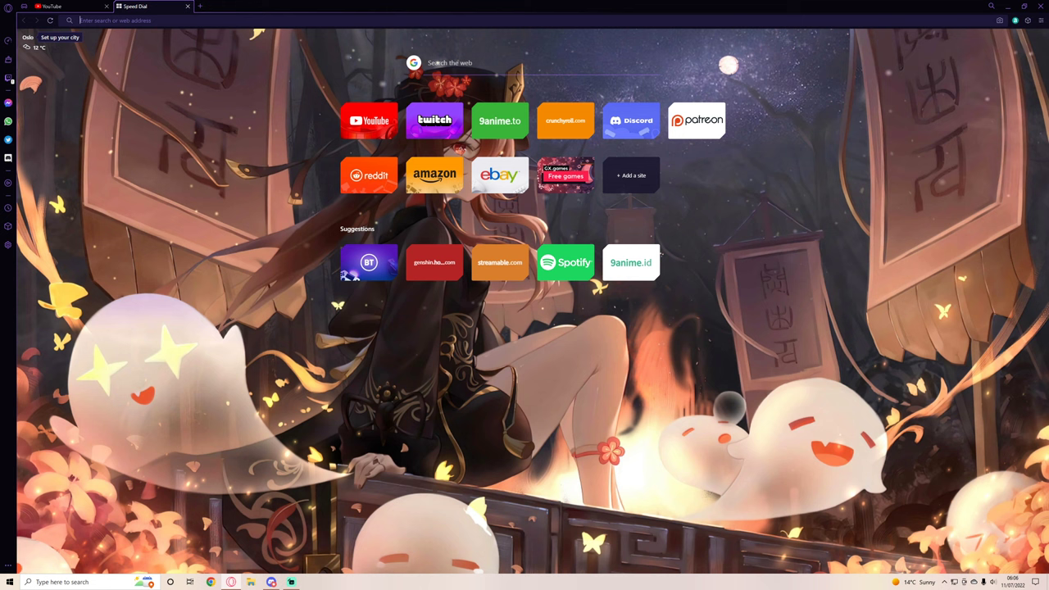
mouse_move(895, 259)
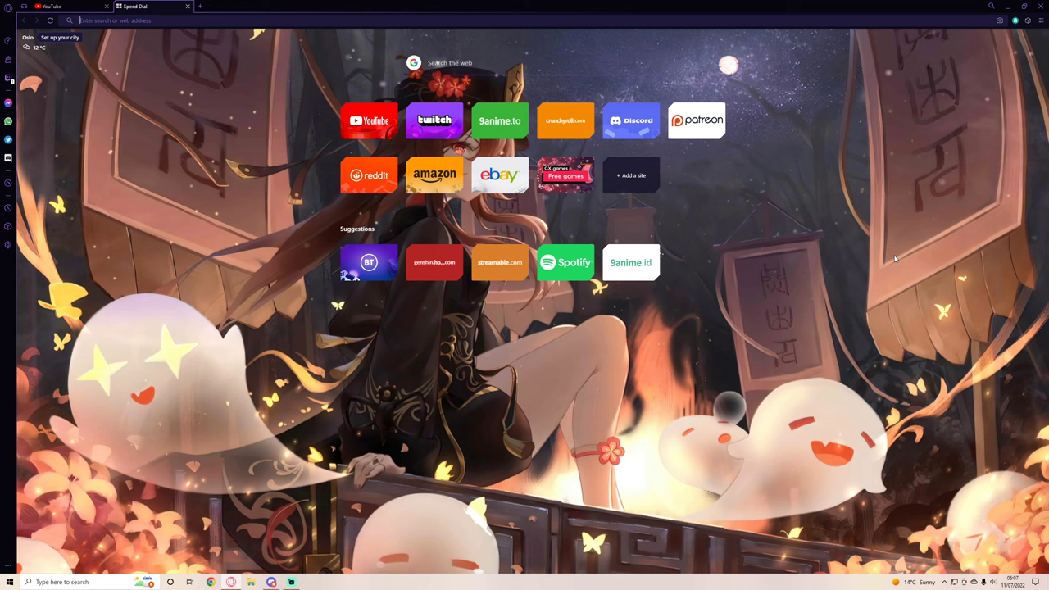
mouse_move(978, 275)
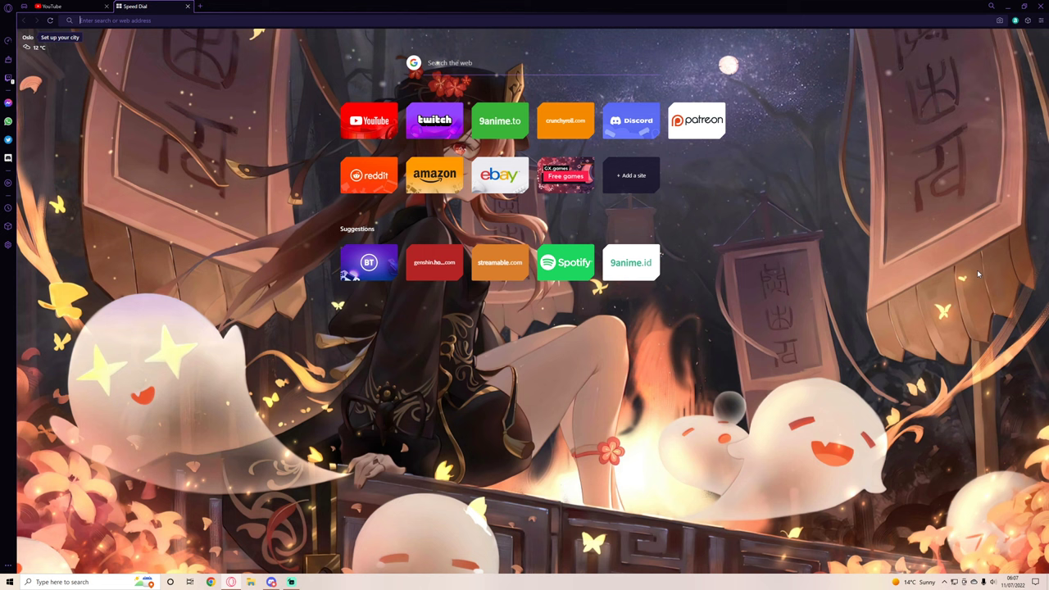